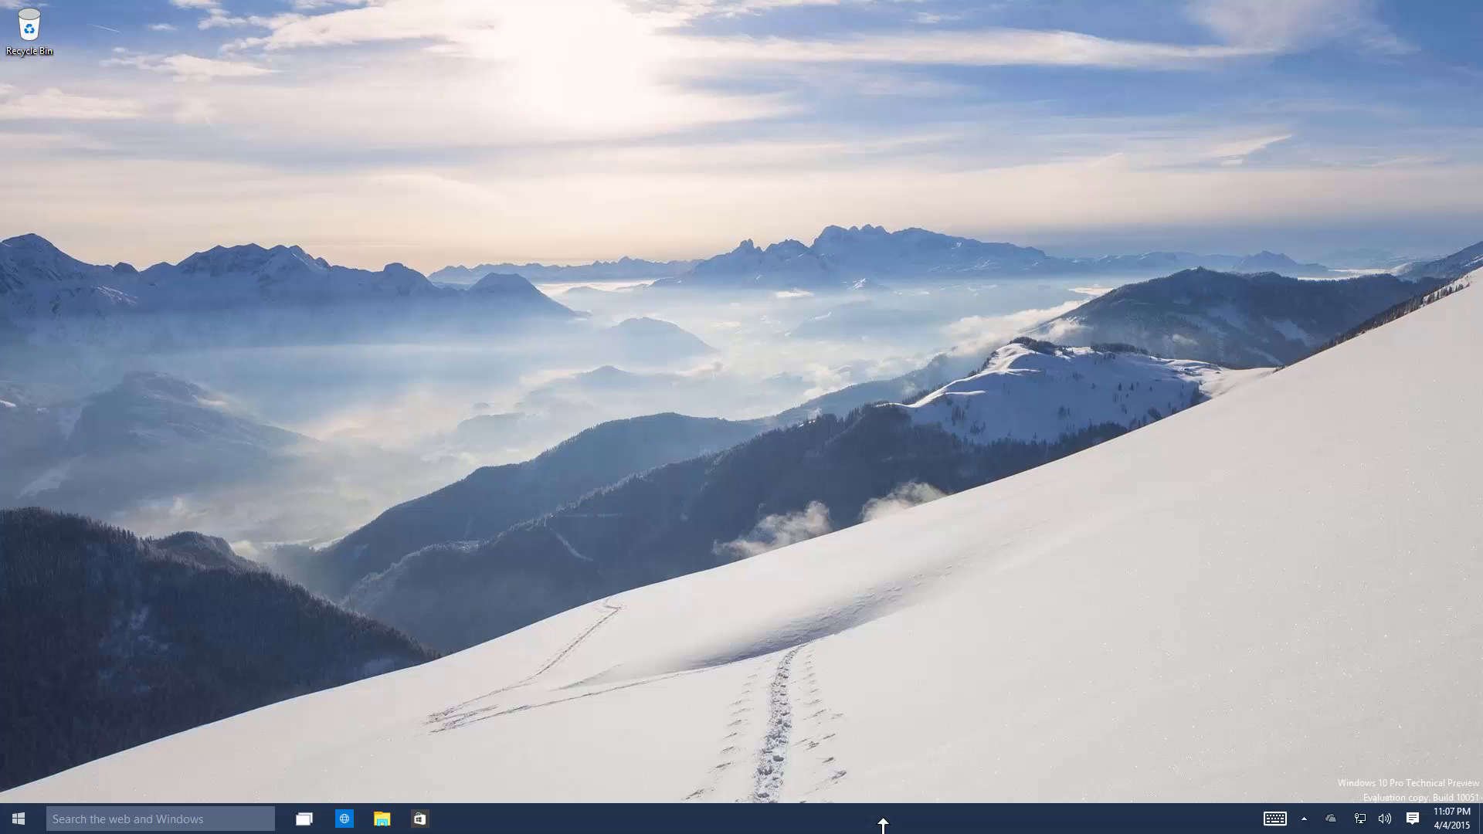
mouse_move(1170, 560)
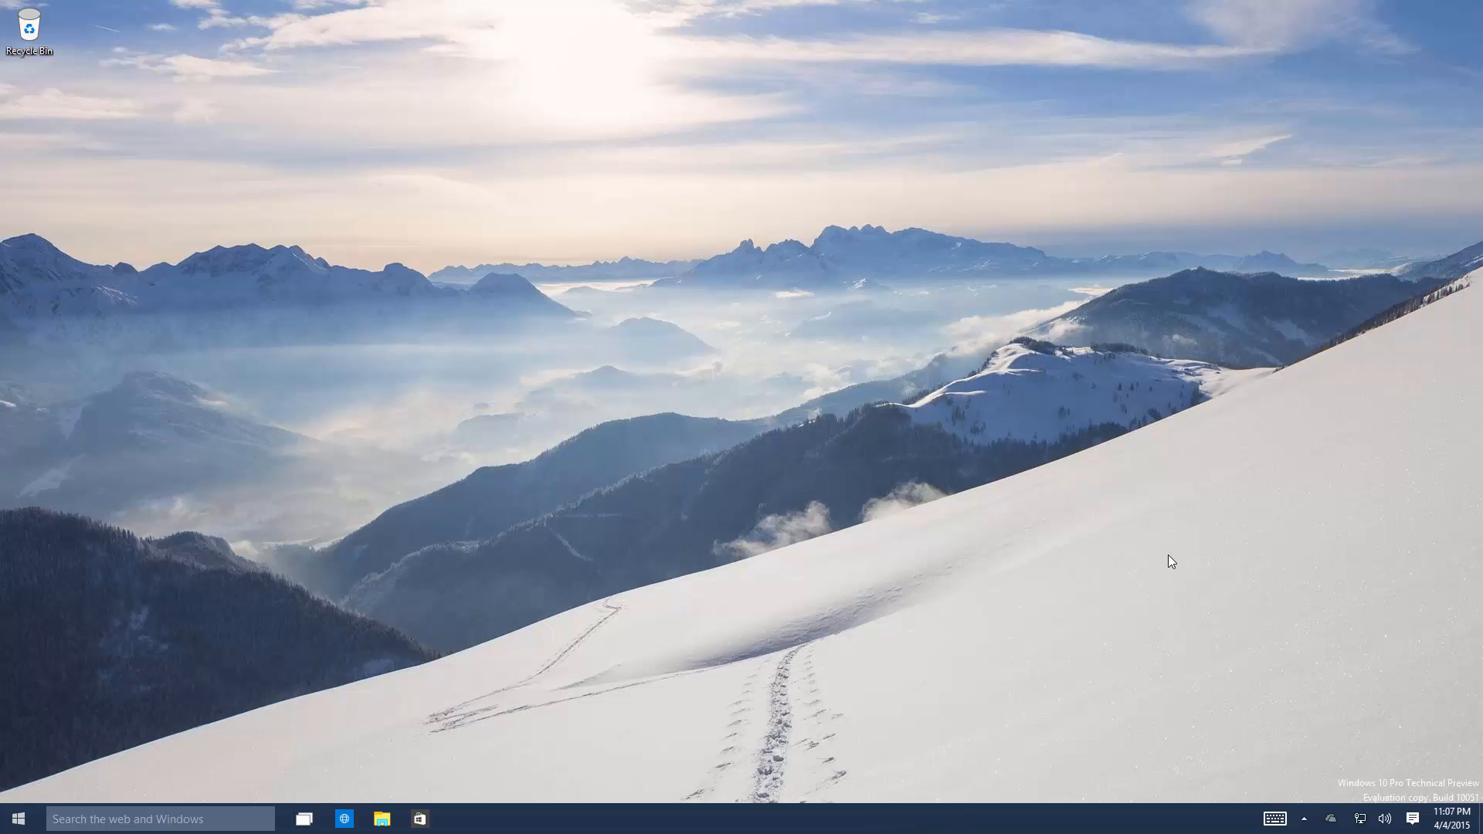
mouse_move(451, 306)
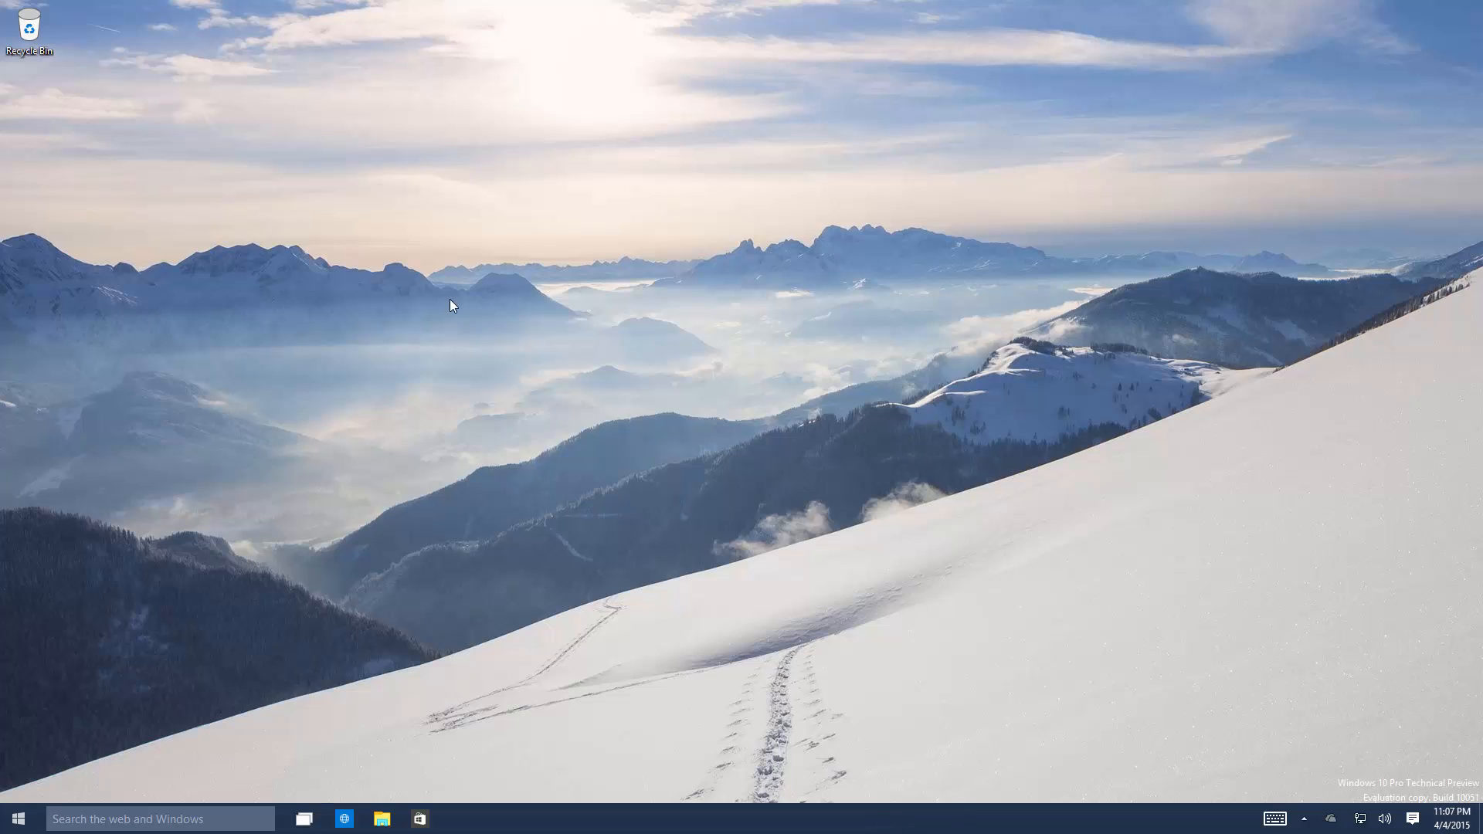
mouse_move(405, 286)
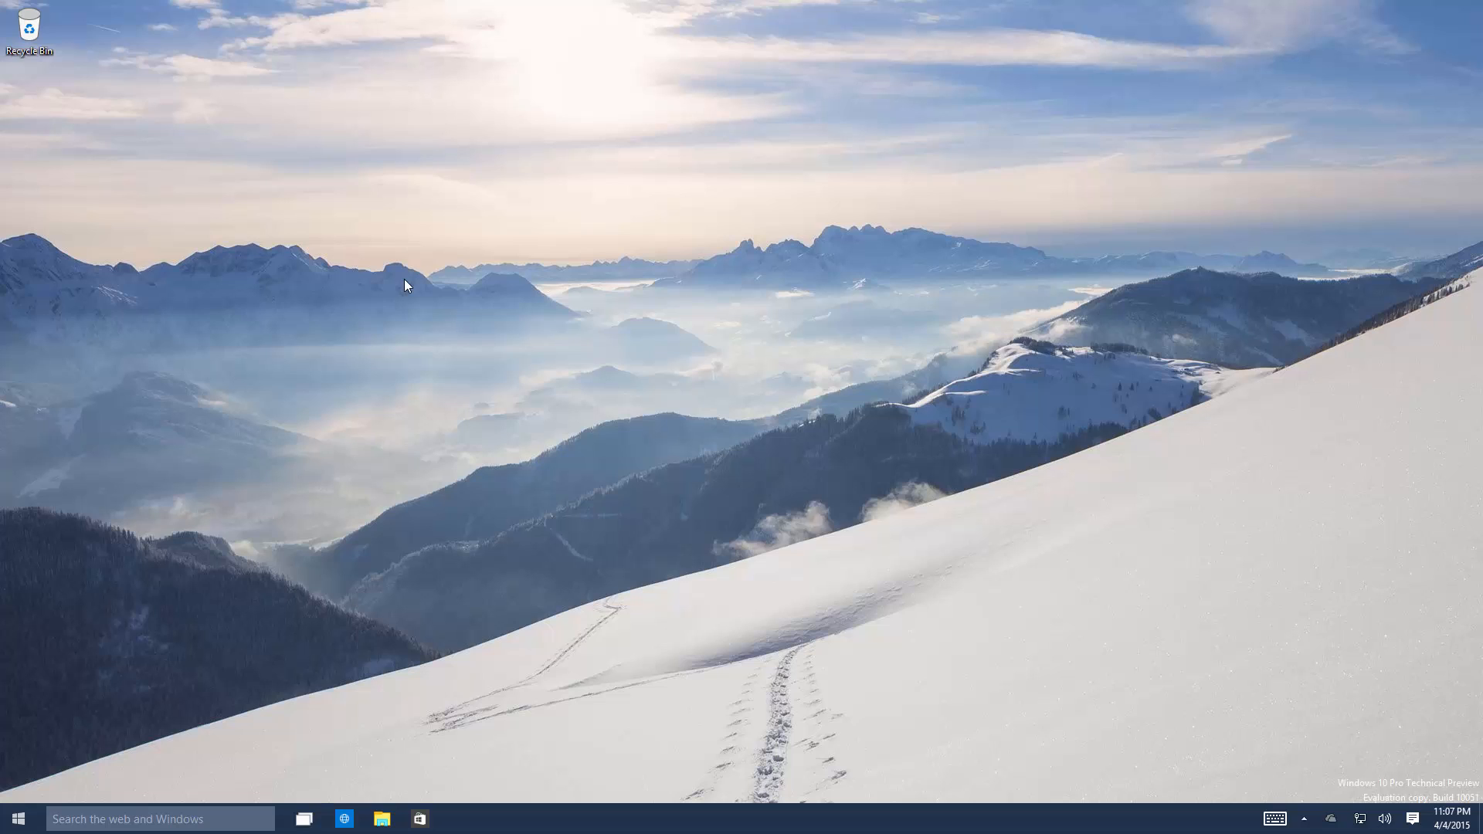
mouse_move(169, 656)
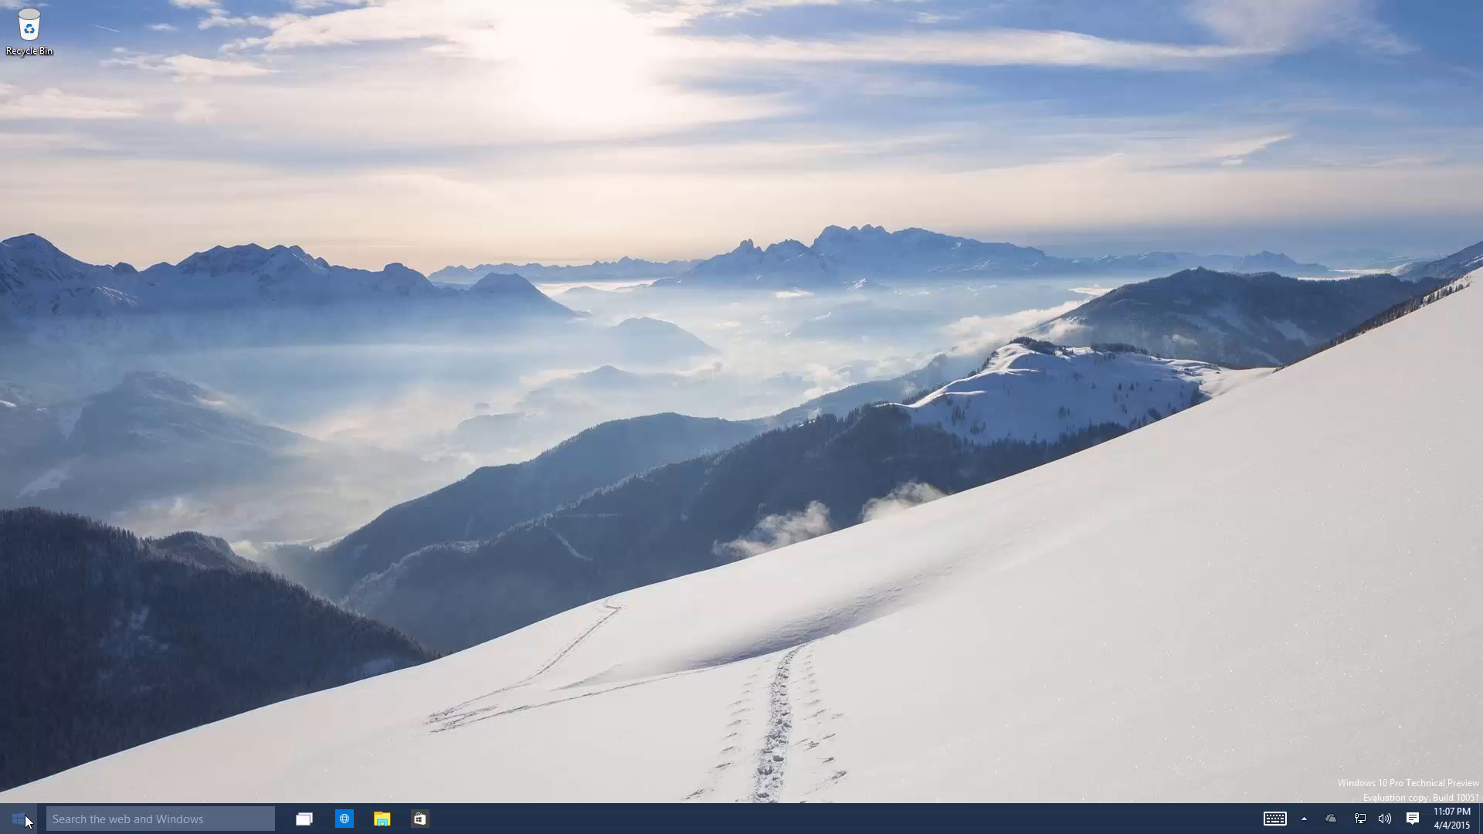
Launch Mail from Start and add an Outlook account to reach the unsynced Inbox
click(14, 819)
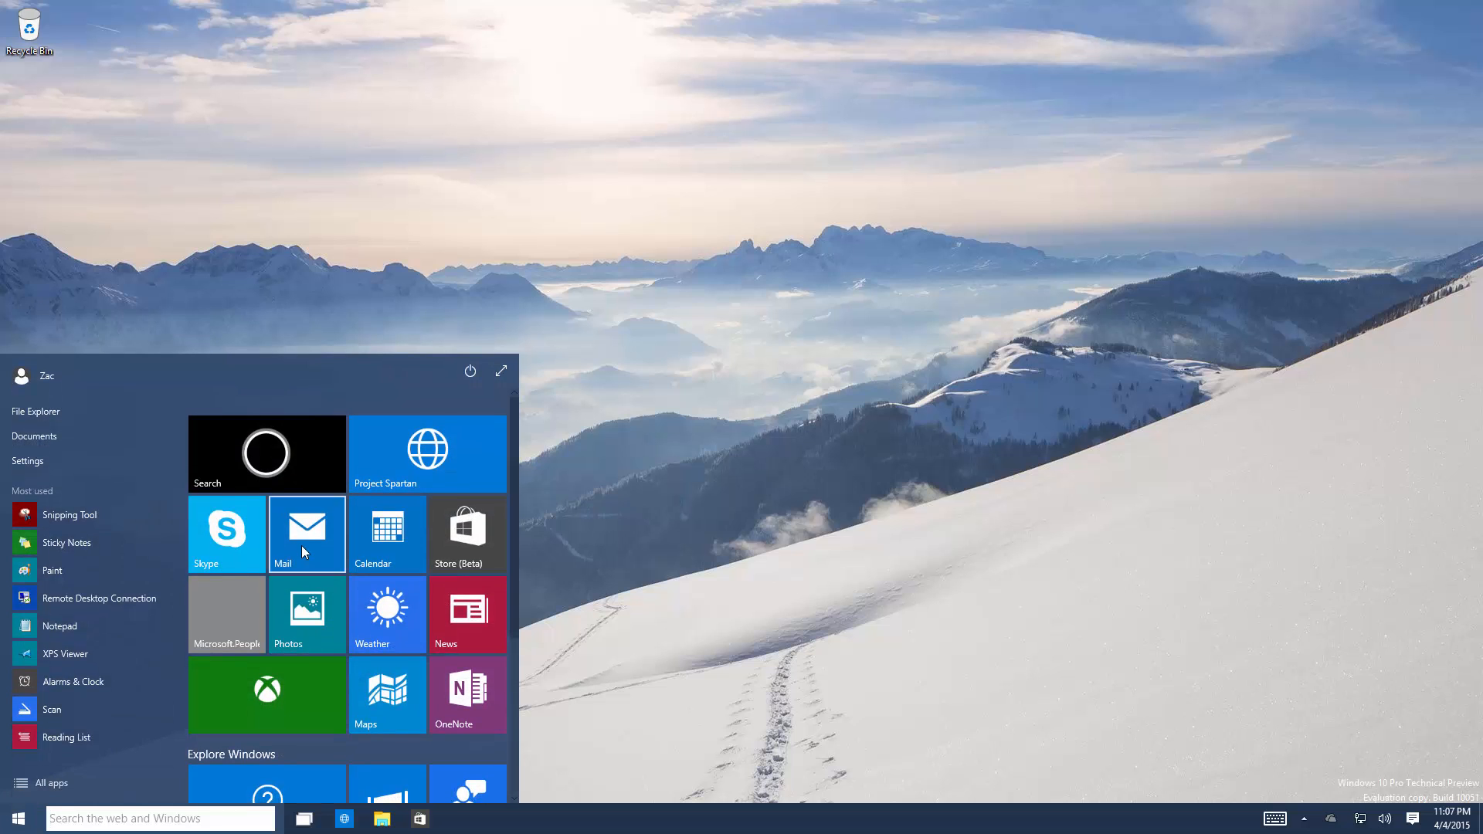
click(305, 534)
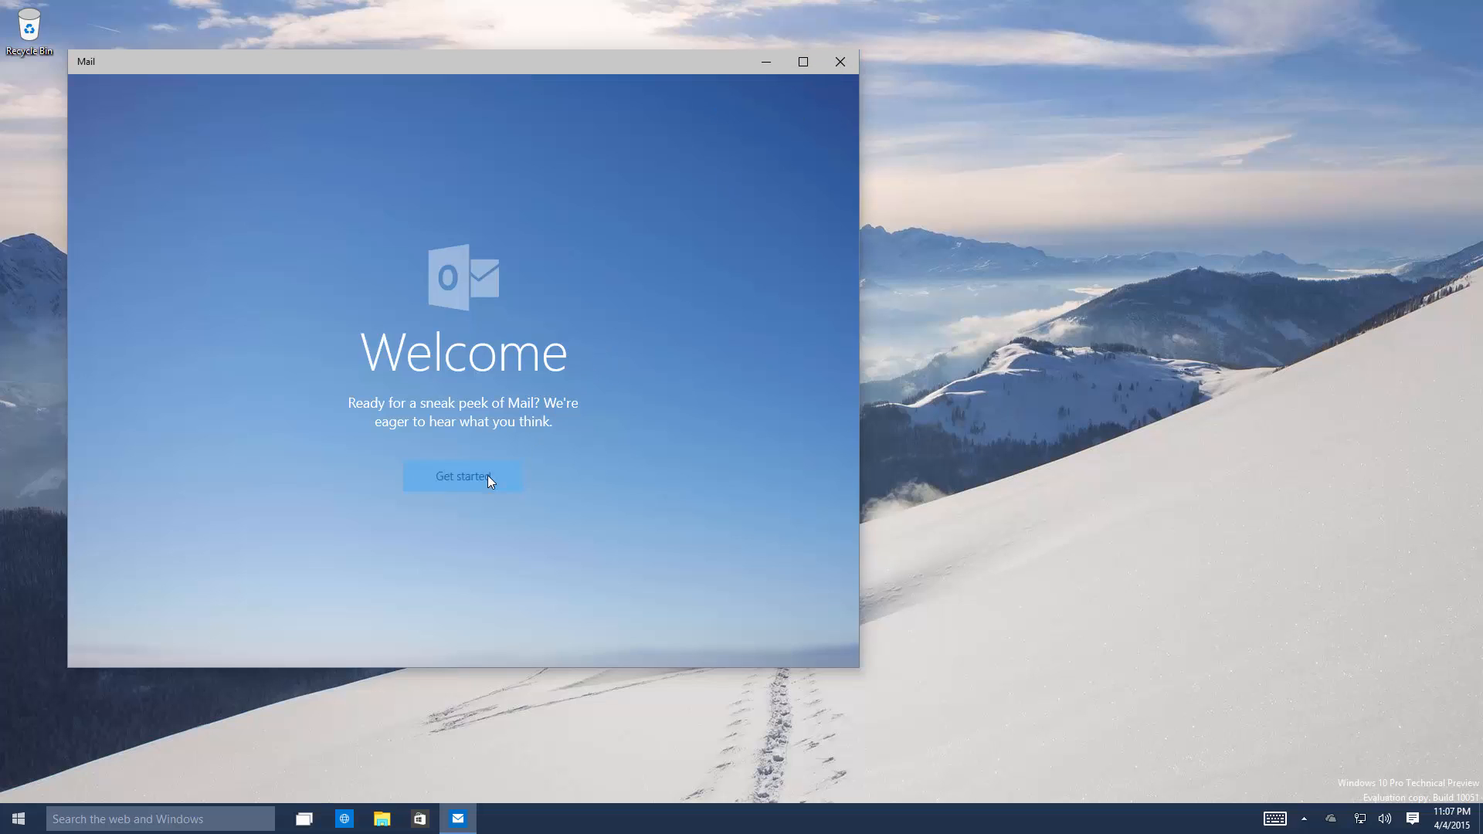
click(462, 475)
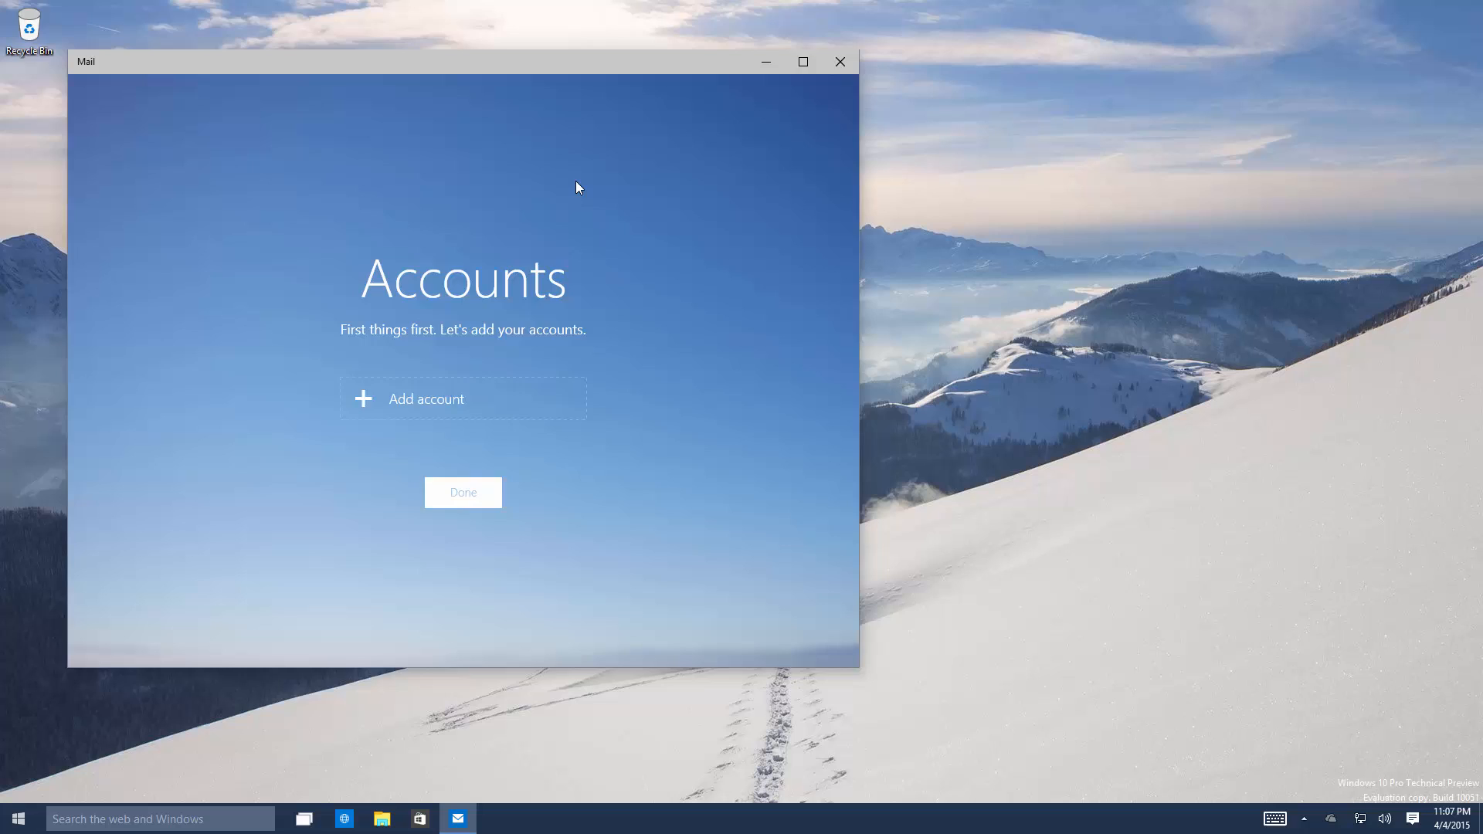
click(425, 399)
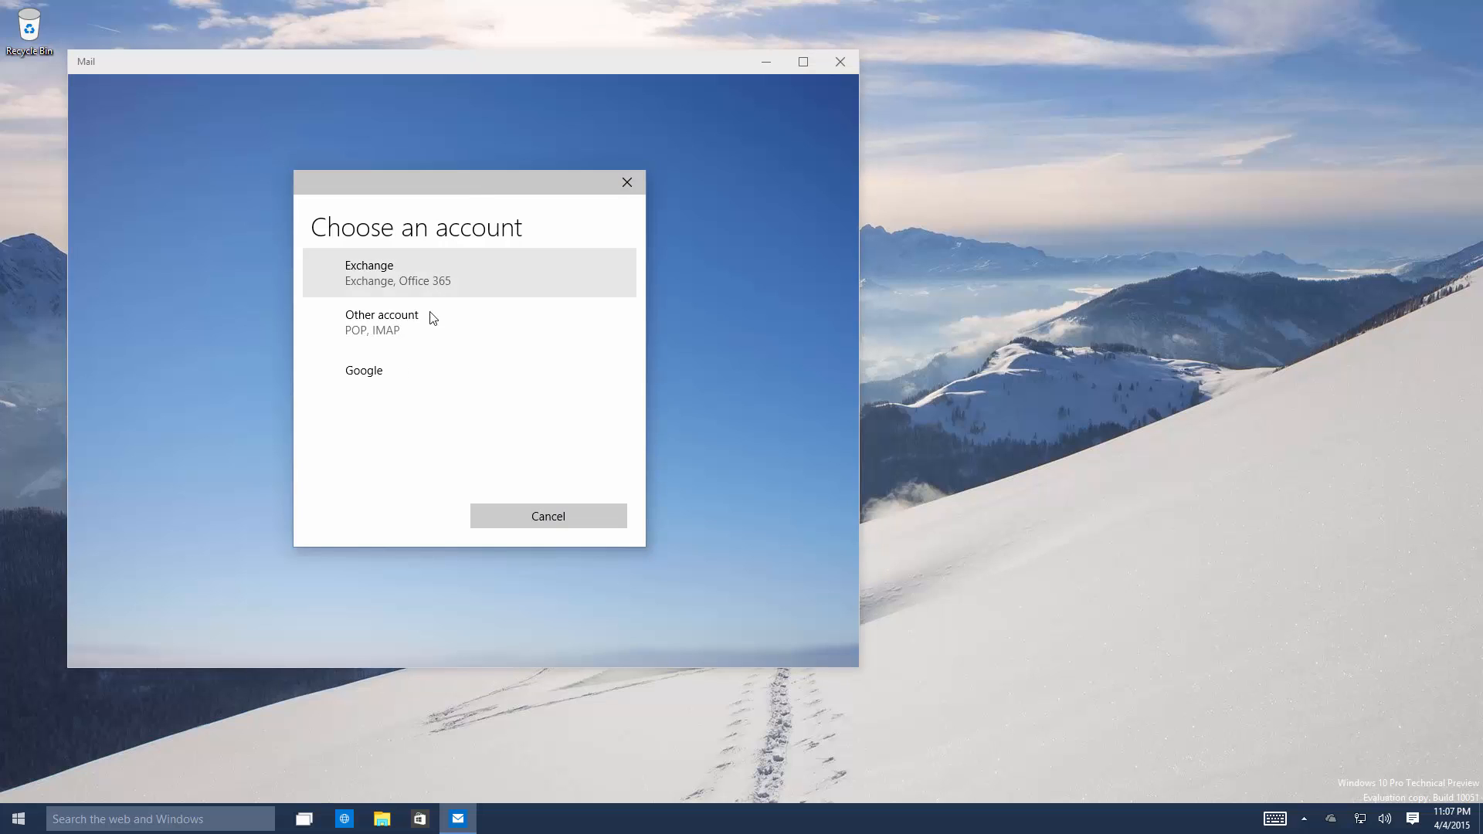
click(397, 273)
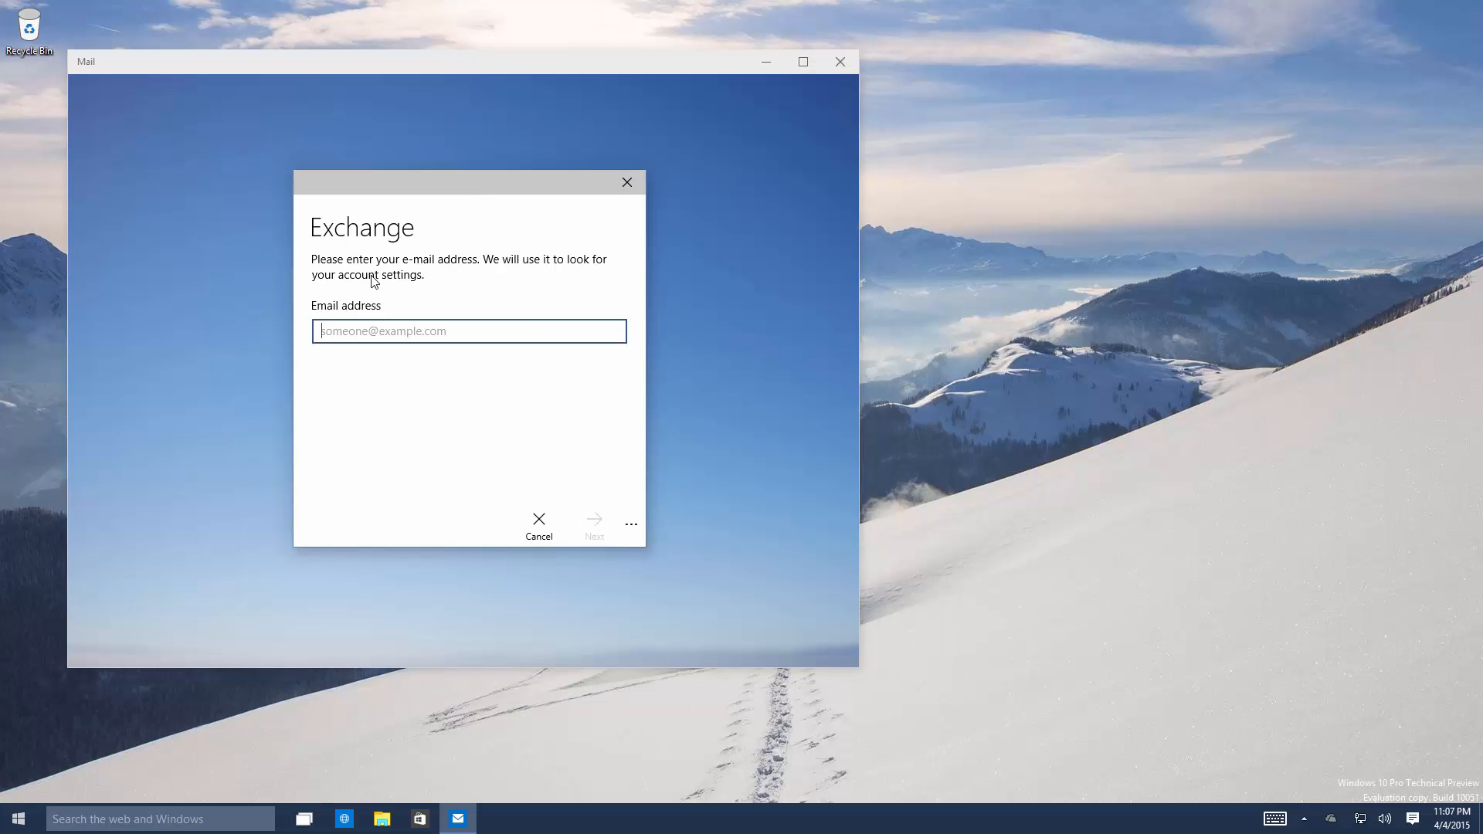
text(ja)
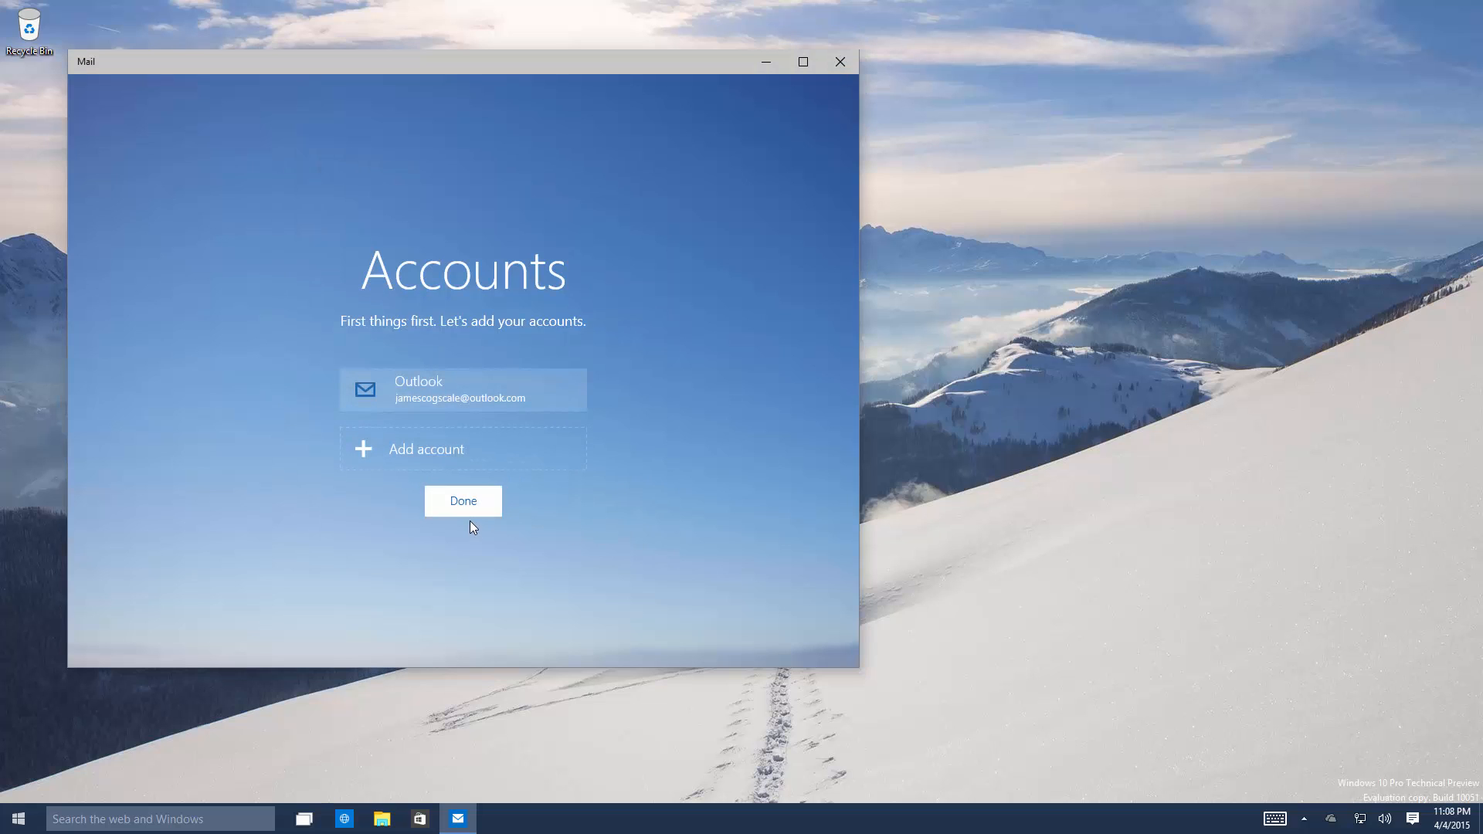
click(463, 500)
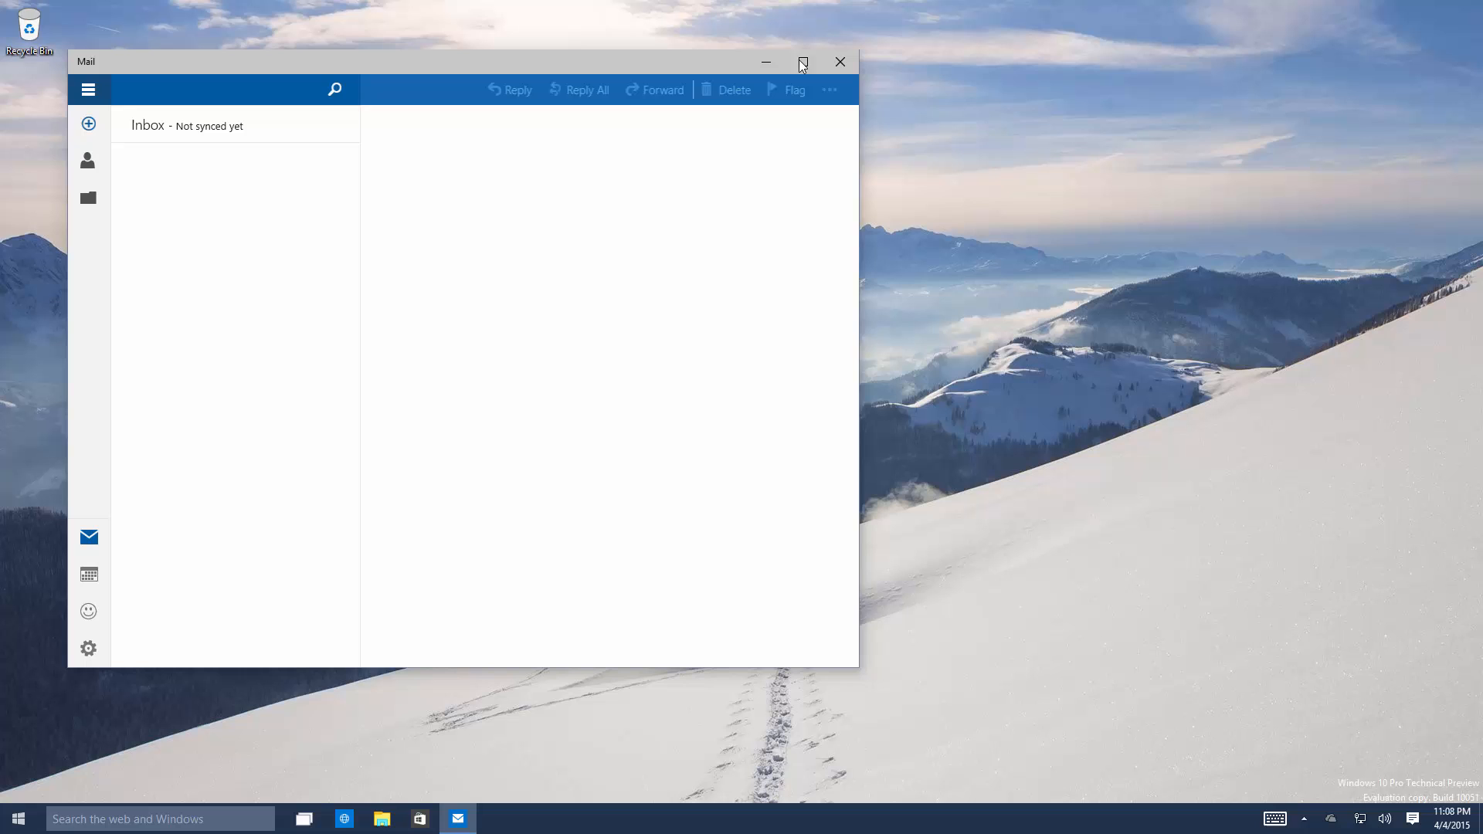
Maximize the Mail window and open the Options section of Settings
click(802, 62)
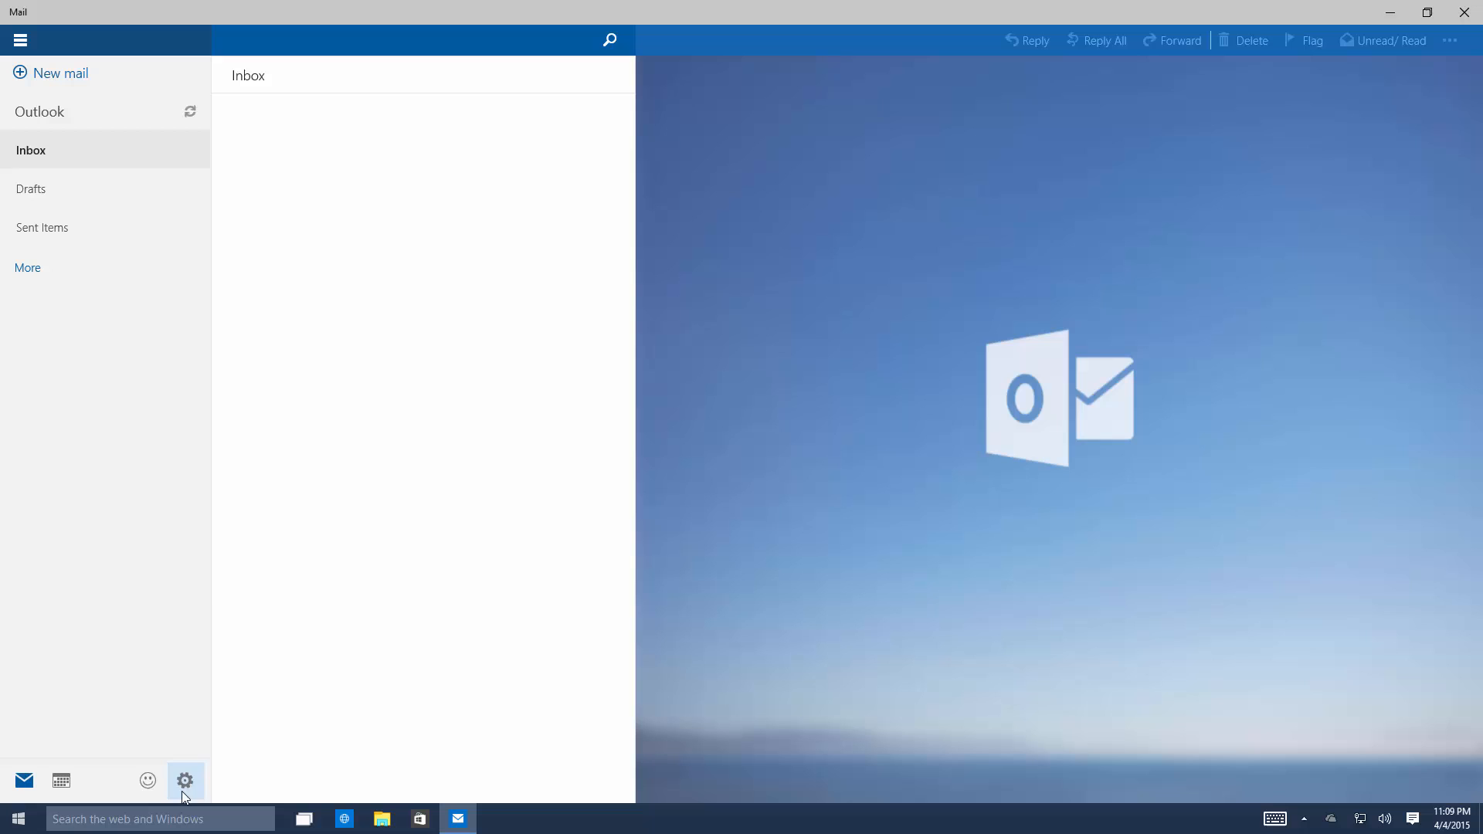
click(185, 780)
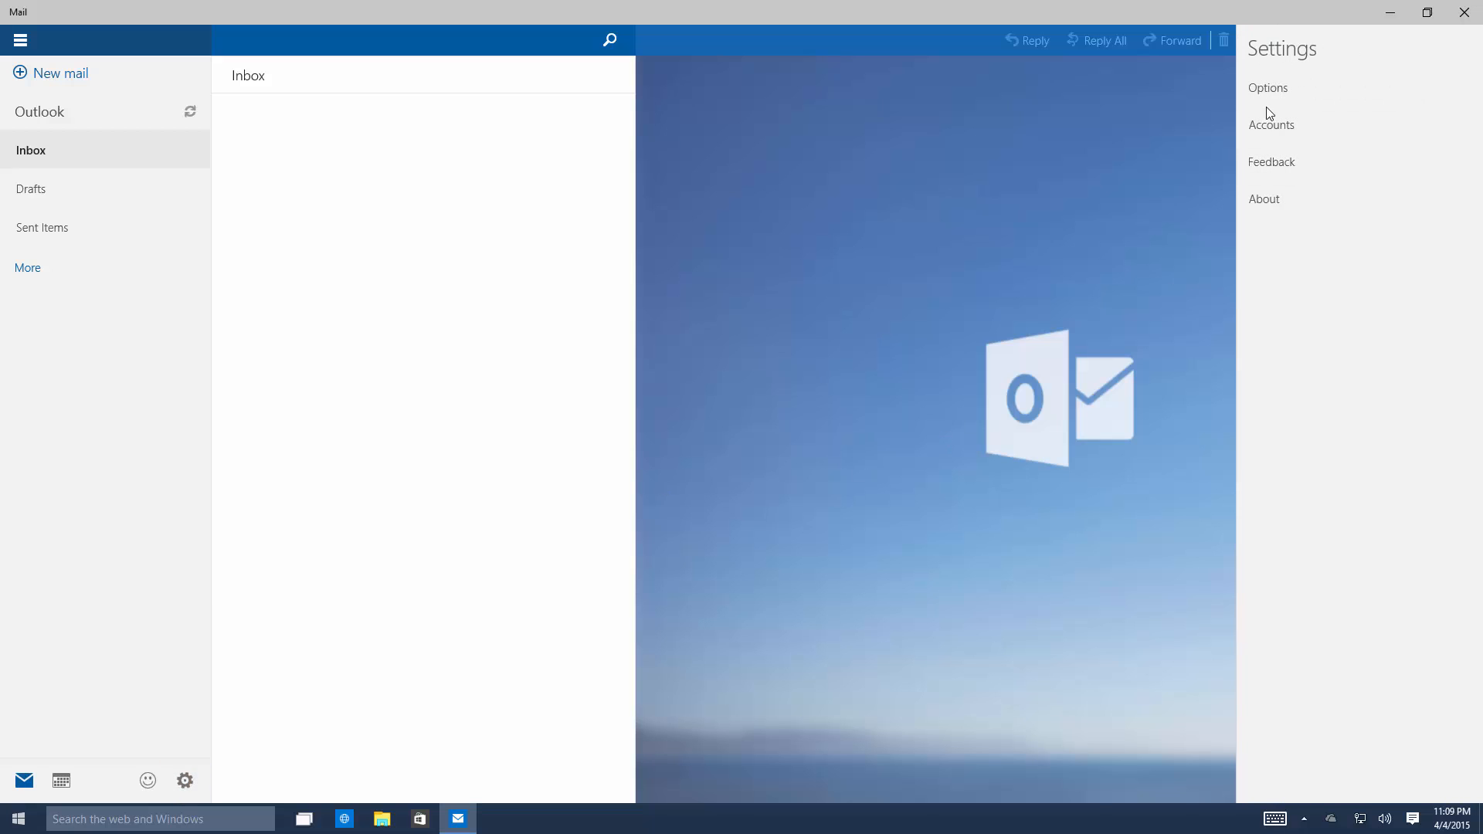
click(1267, 88)
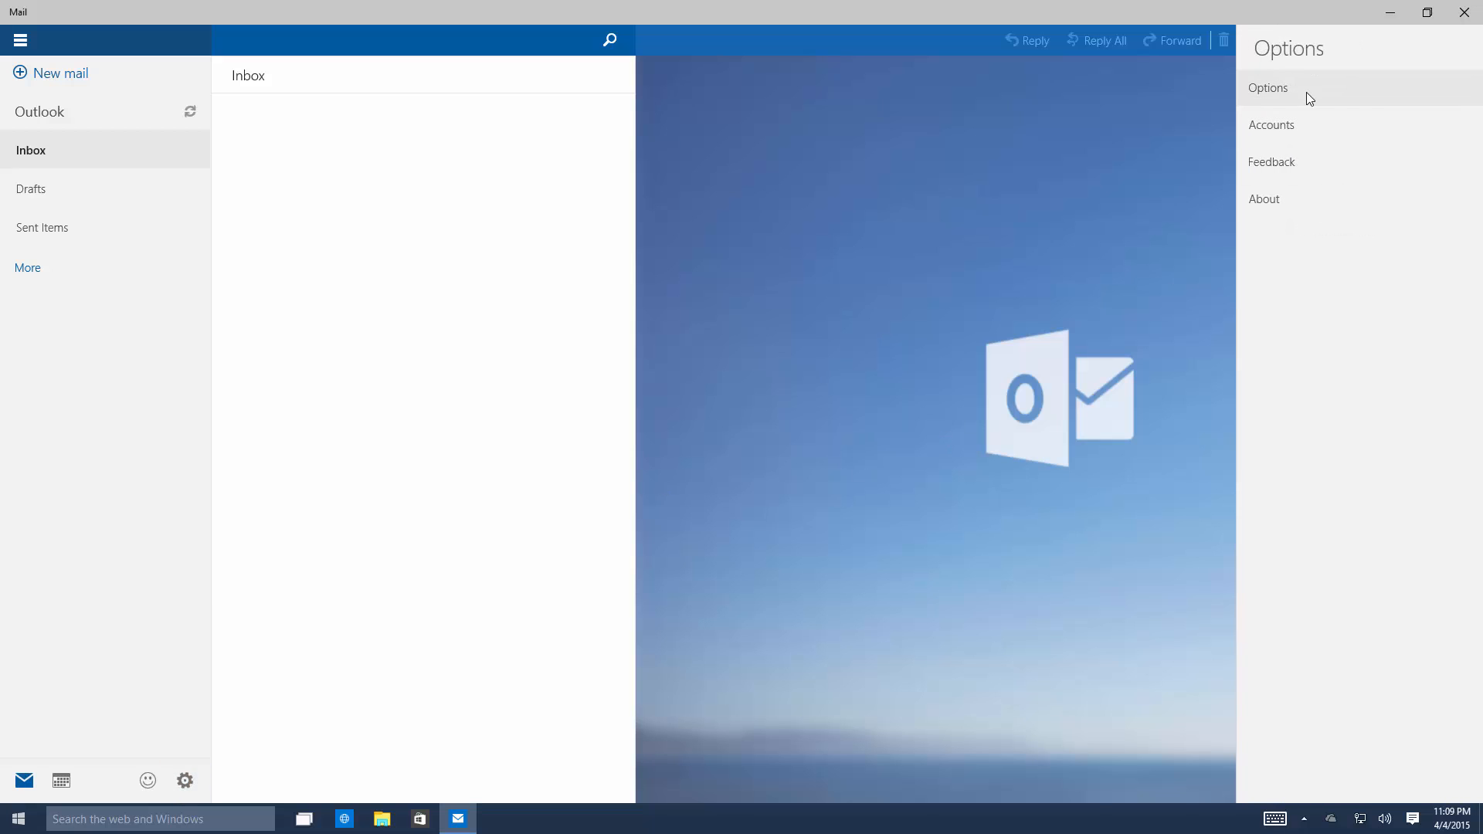
click(1267, 88)
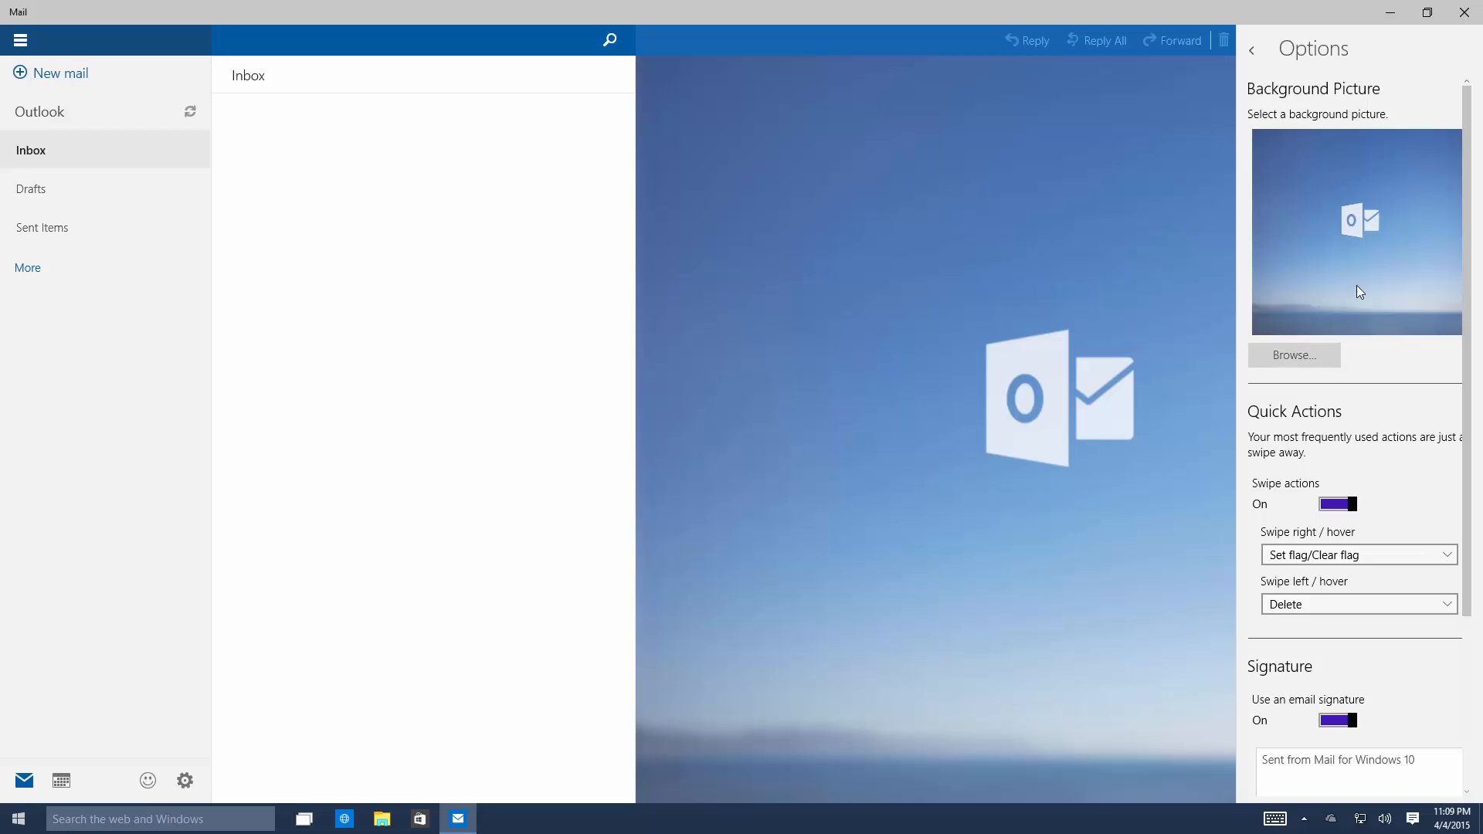
Review the background picture, swipe action and signature options
scroll(down, 3)
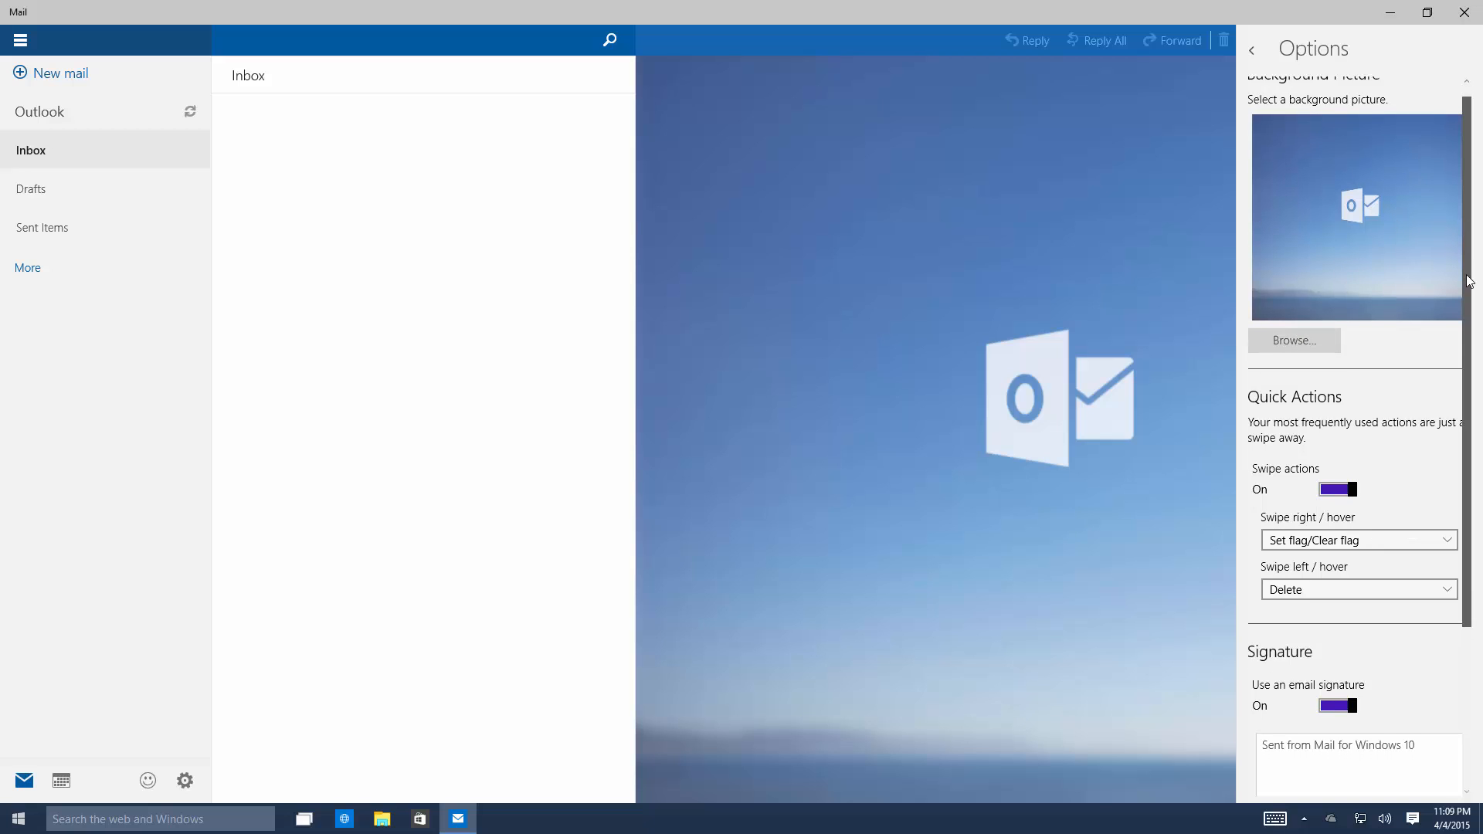
scroll(down, 3)
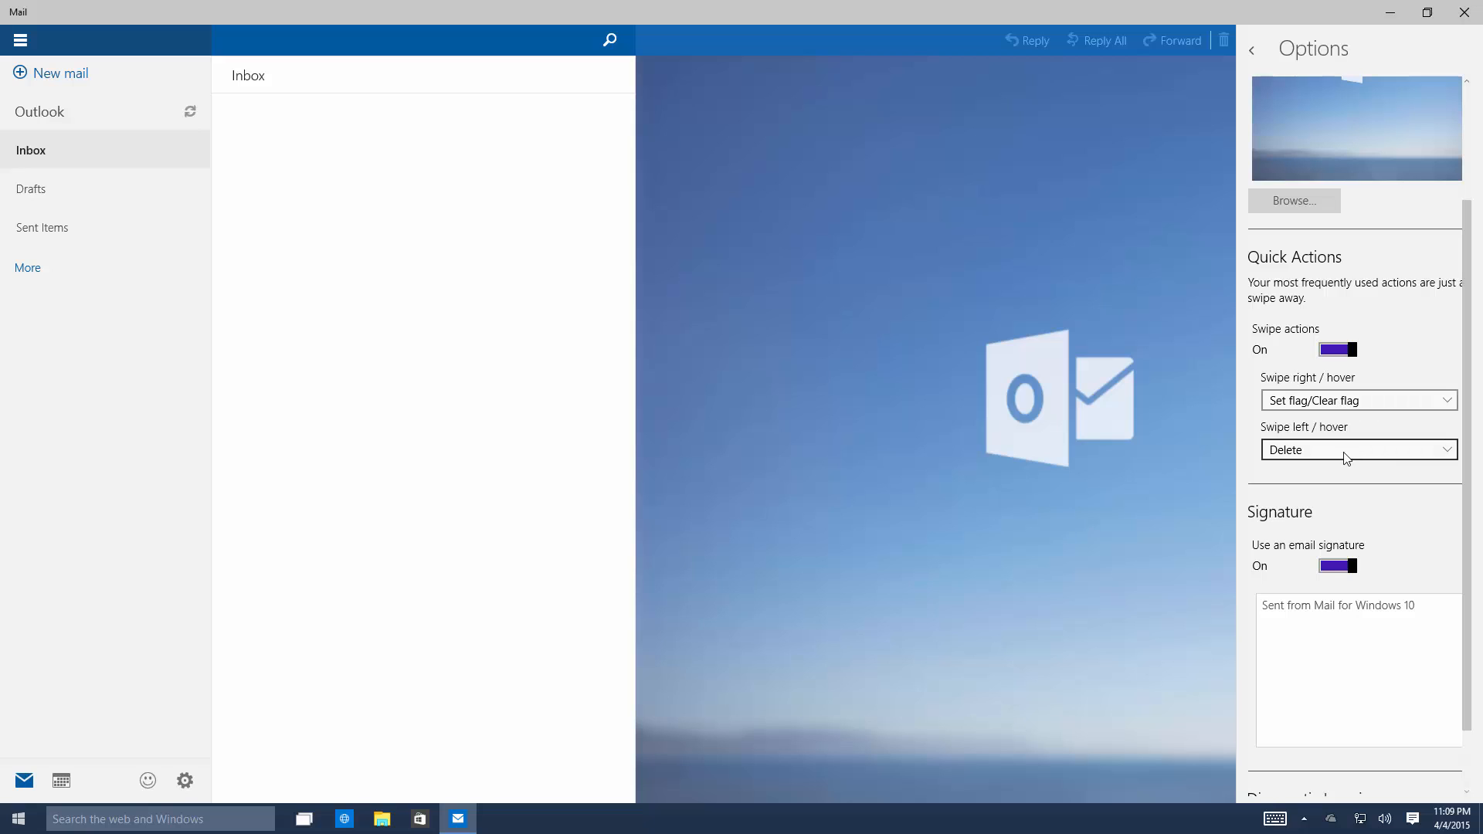
click(1357, 449)
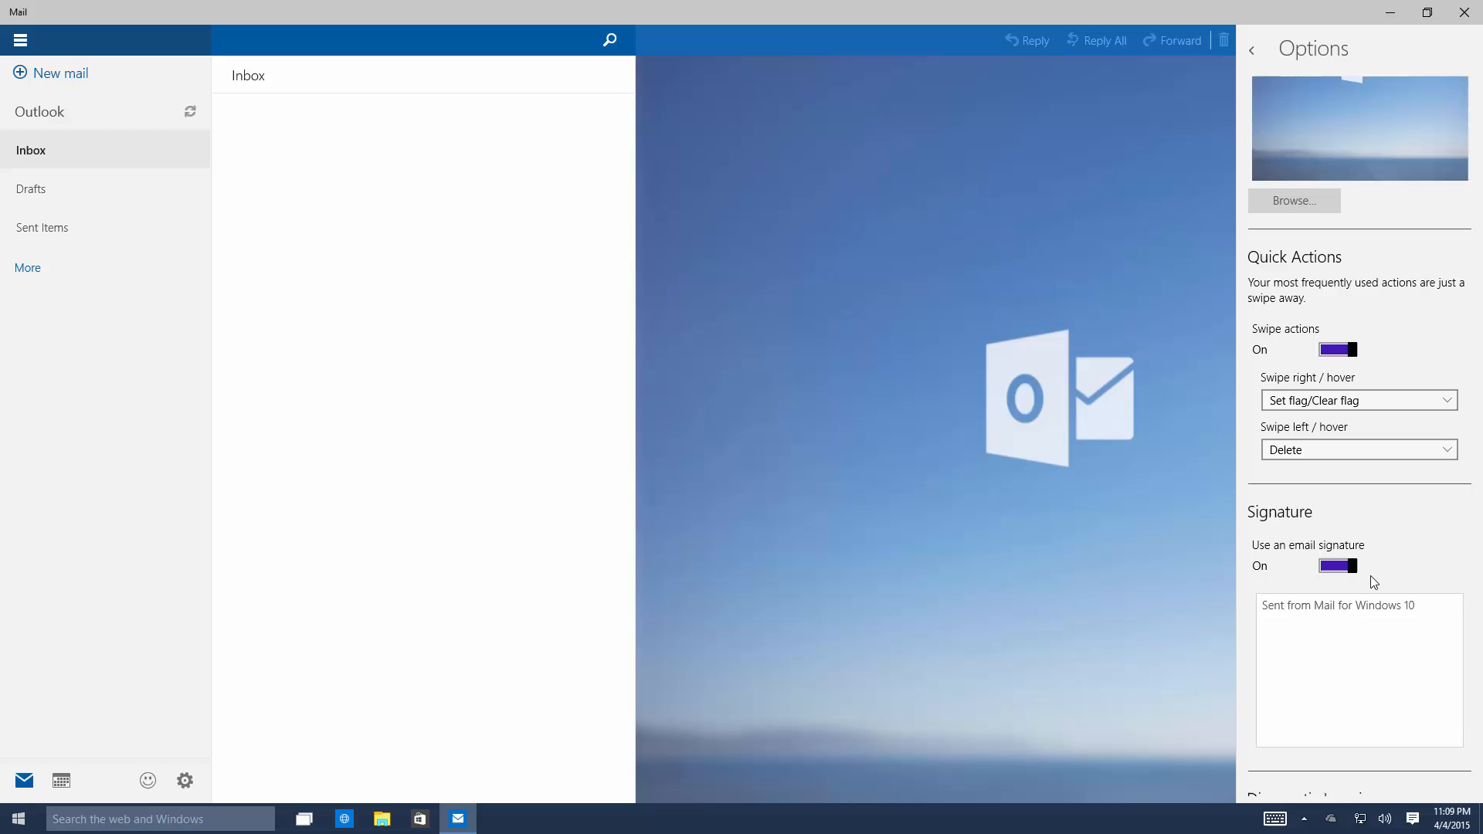
scroll(down, 3)
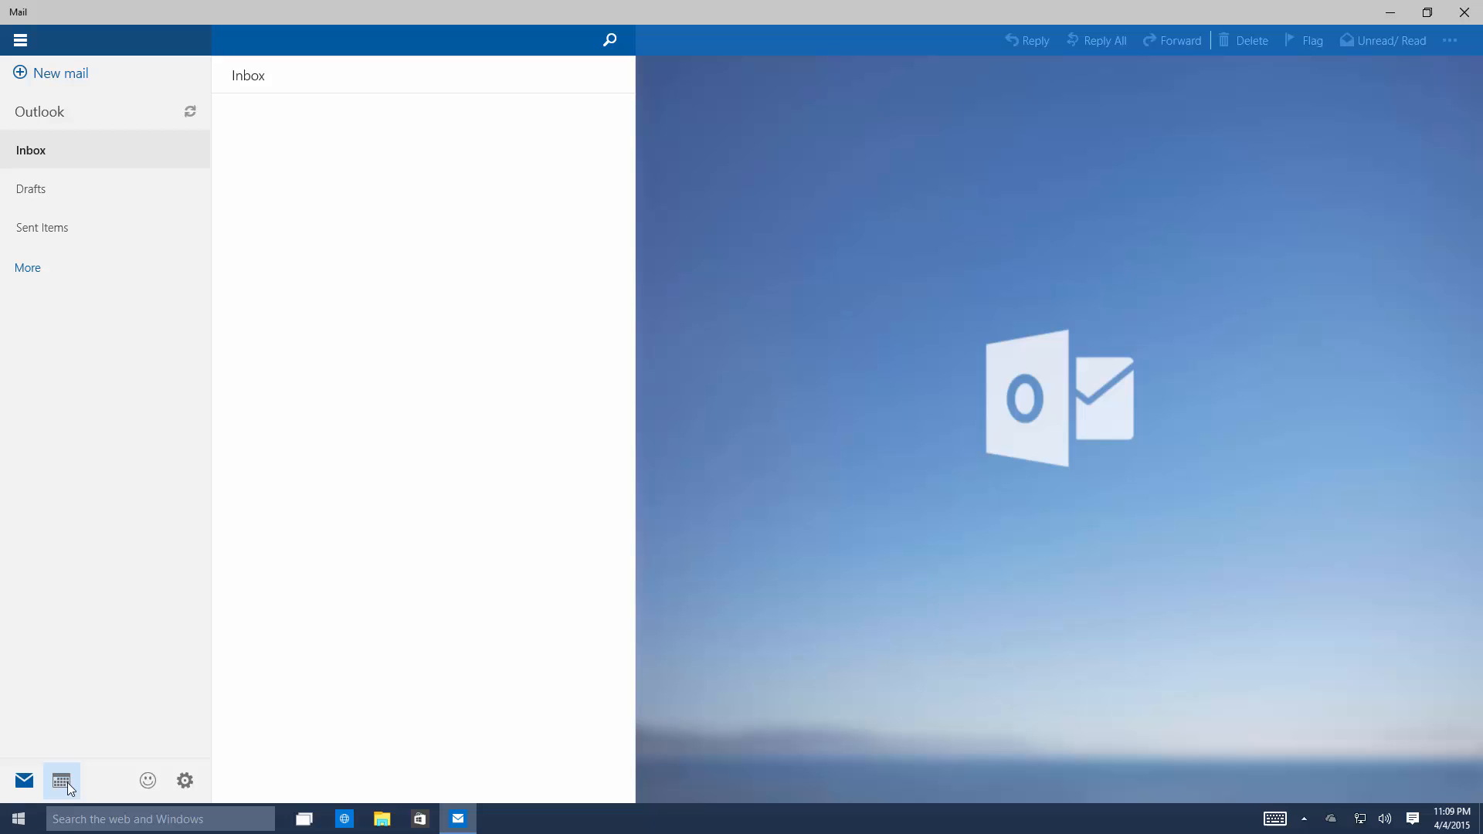
Launch Calendar, get past its first-run screen, and maximize it
click(60, 779)
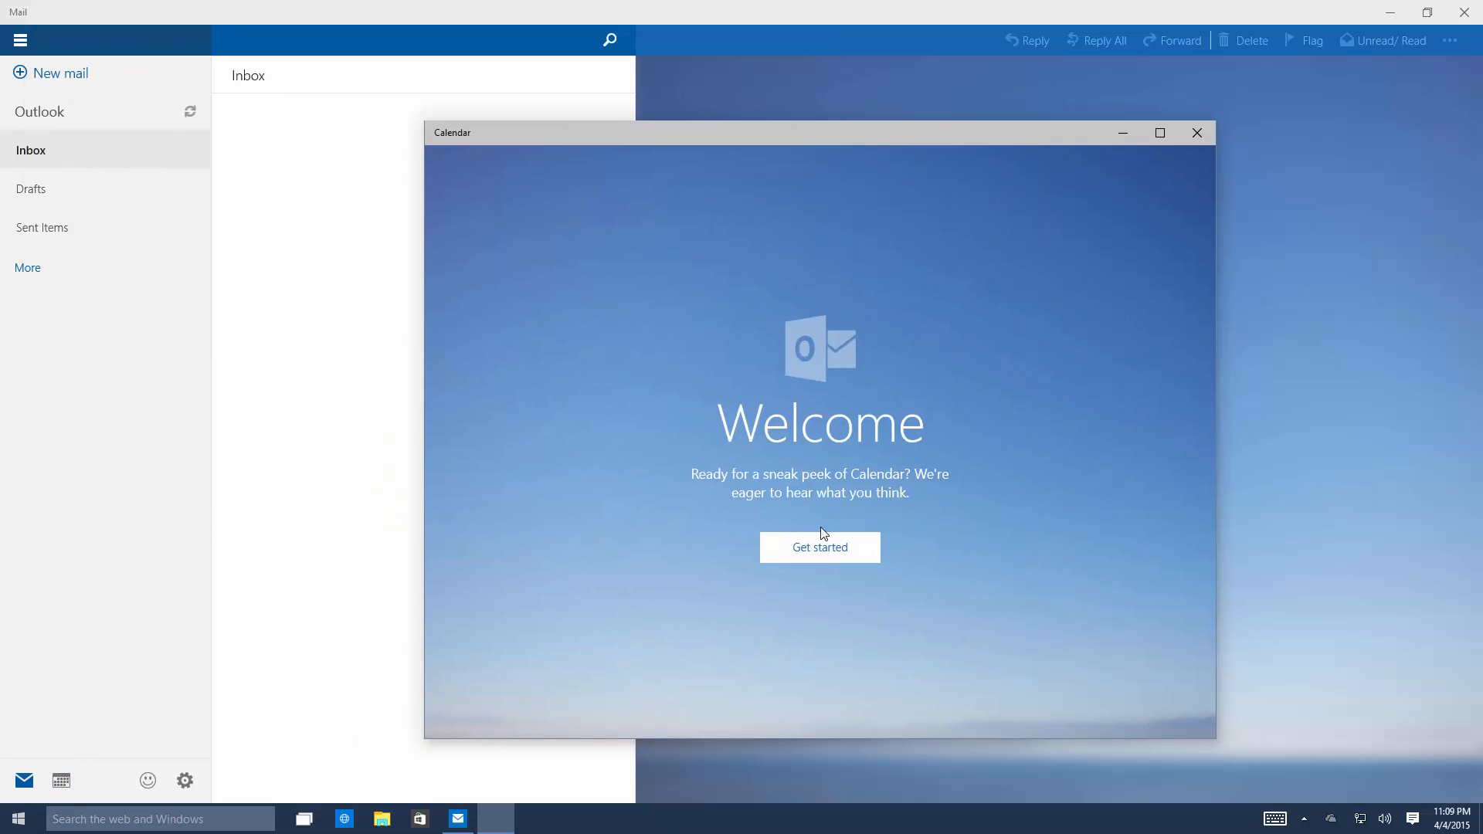
click(819, 546)
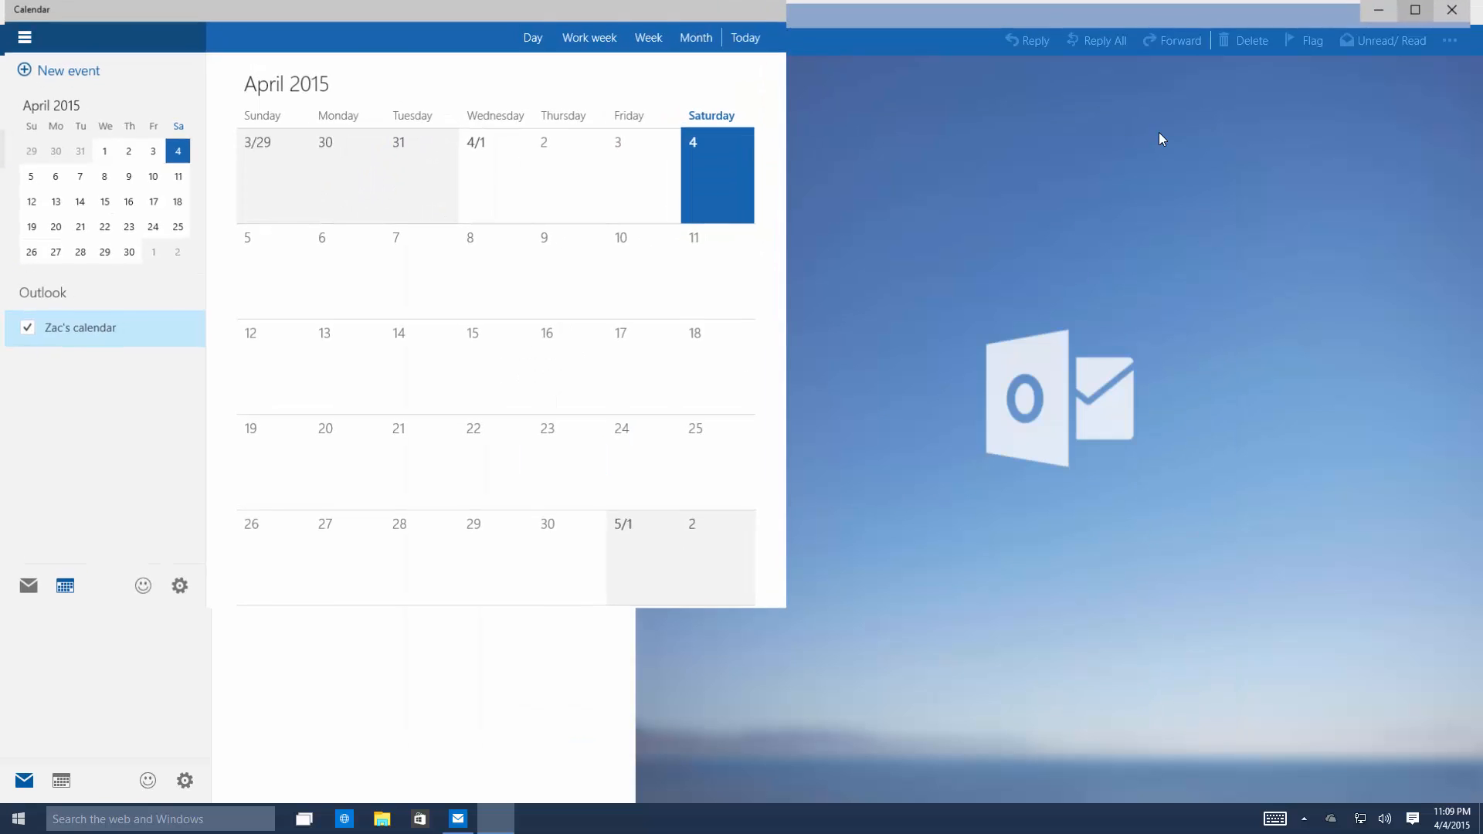
click(1414, 9)
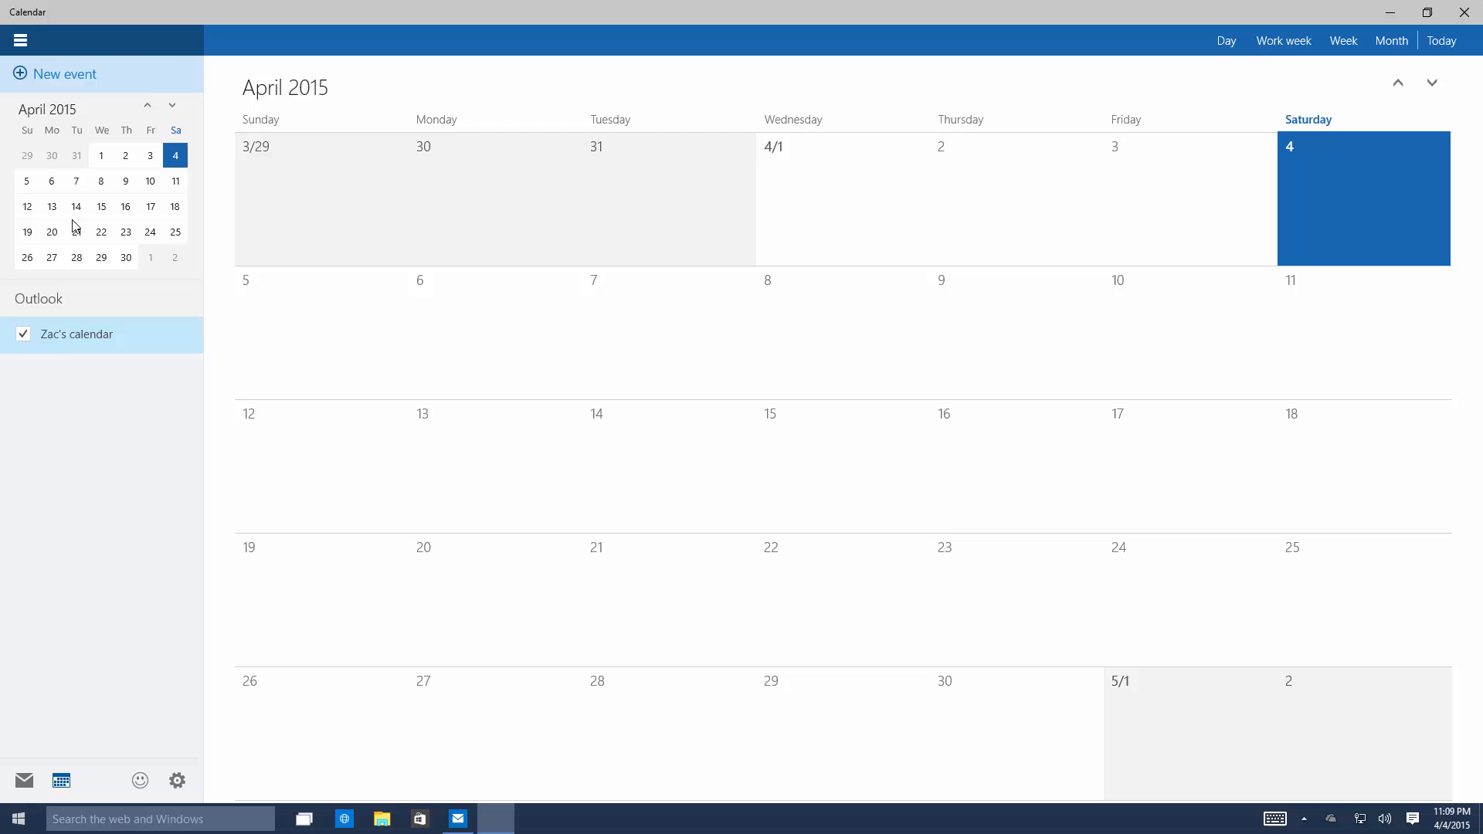
mouse_move(1361, 184)
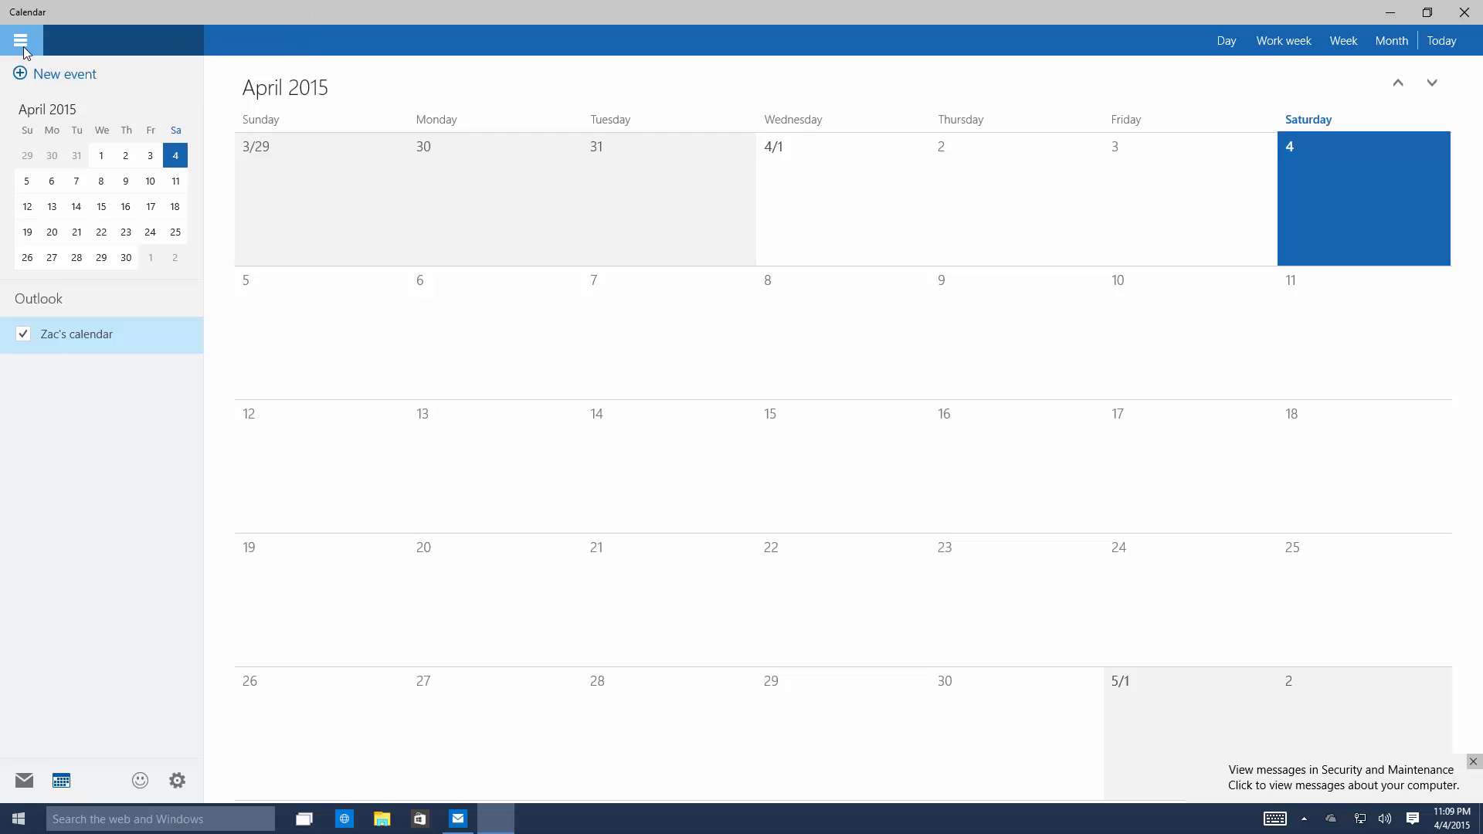
Create a new event named 'test' and save it
click(21, 39)
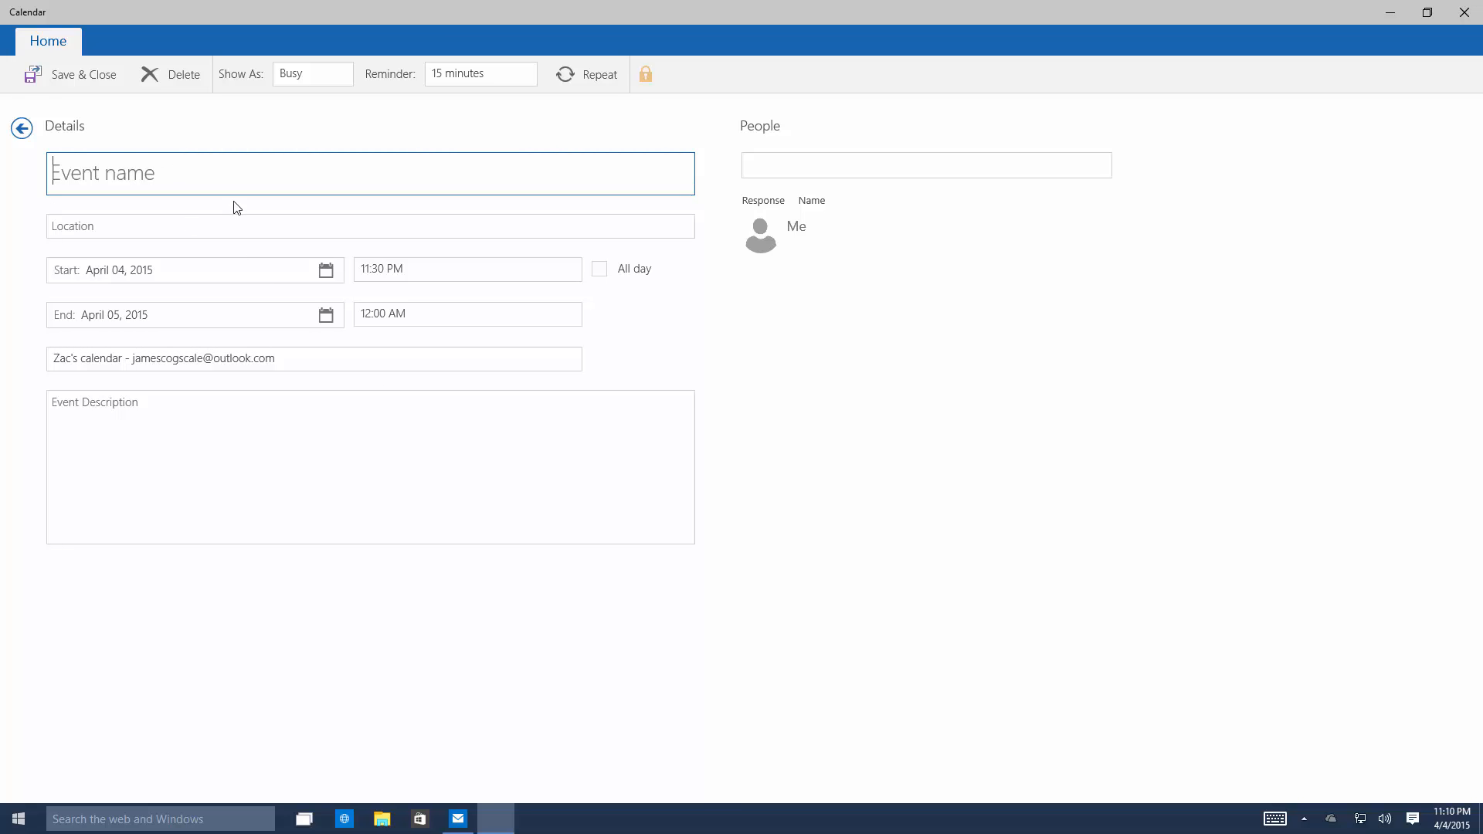
text(test)
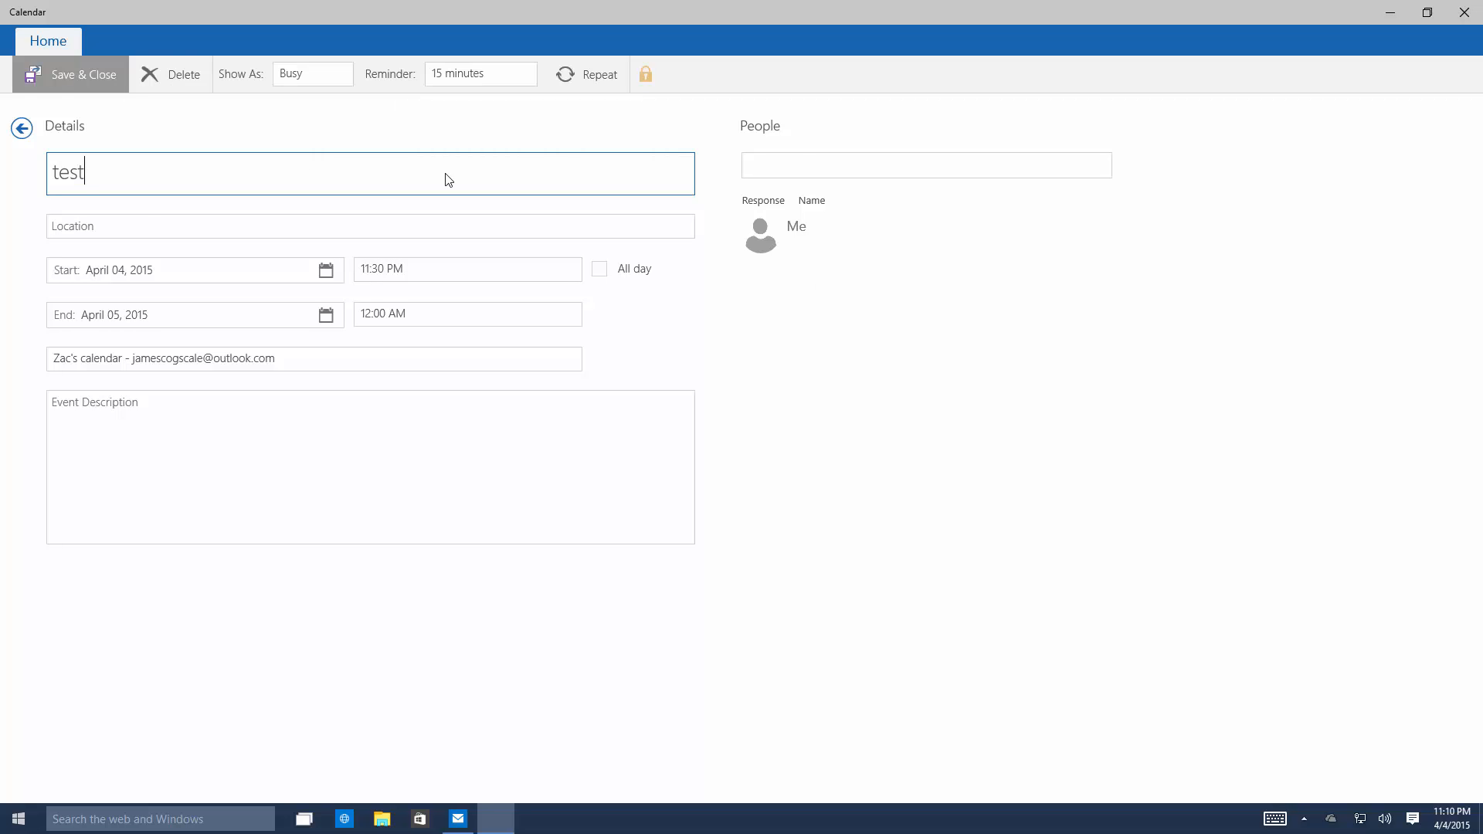
click(71, 74)
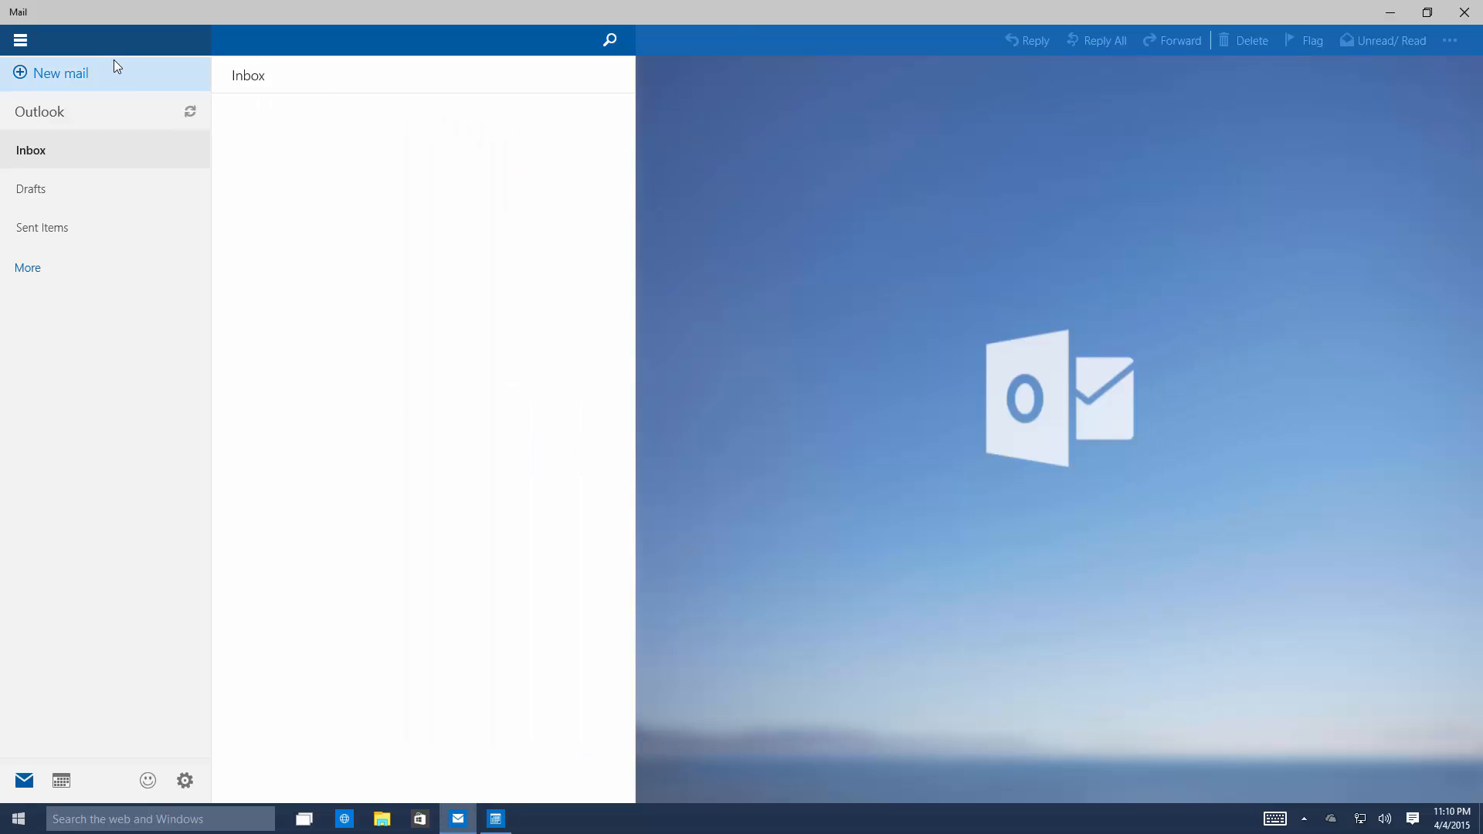
Compose a new email with the body 'Hello world.'
click(50, 72)
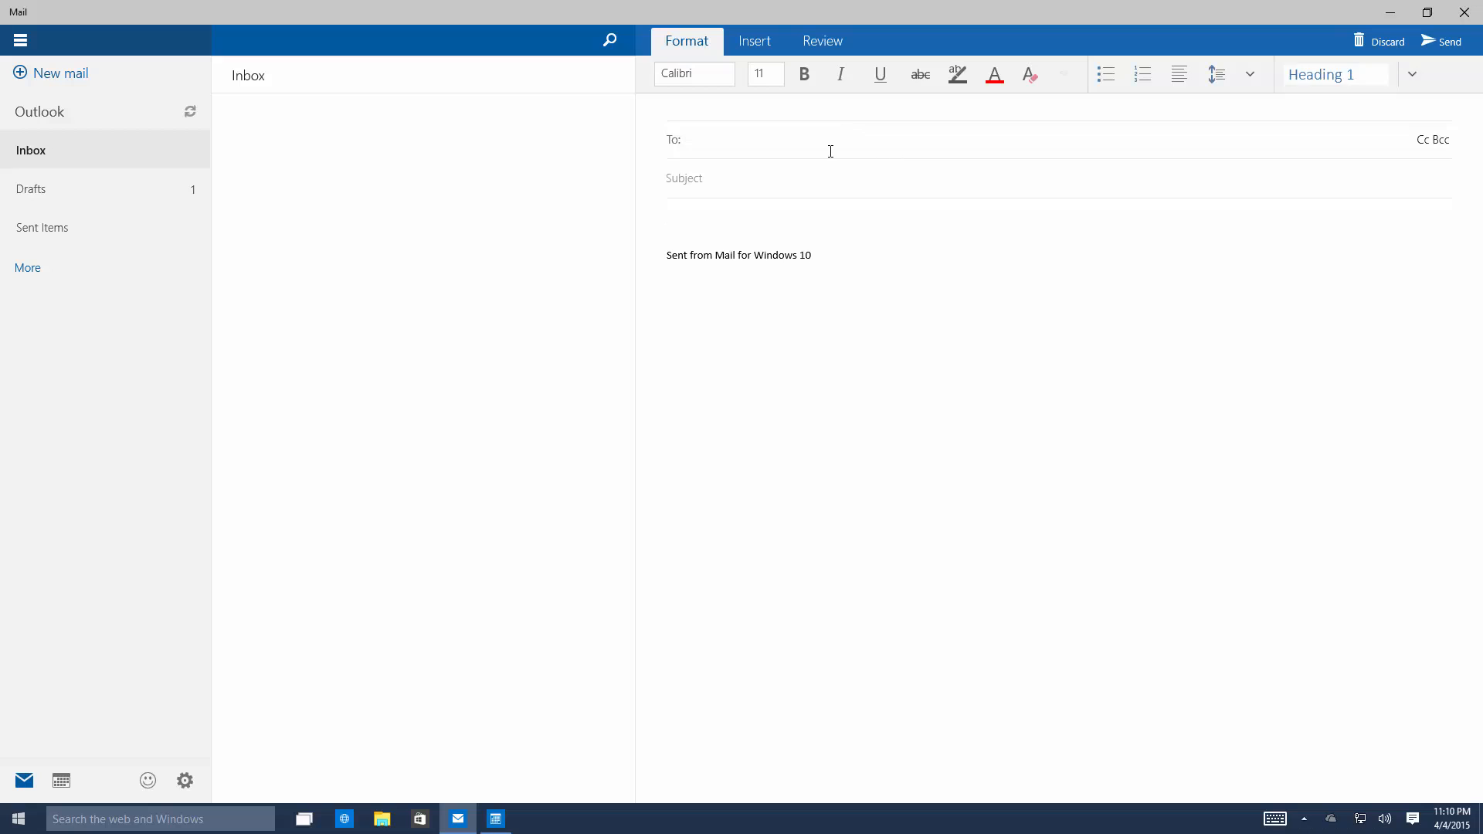
click(728, 210)
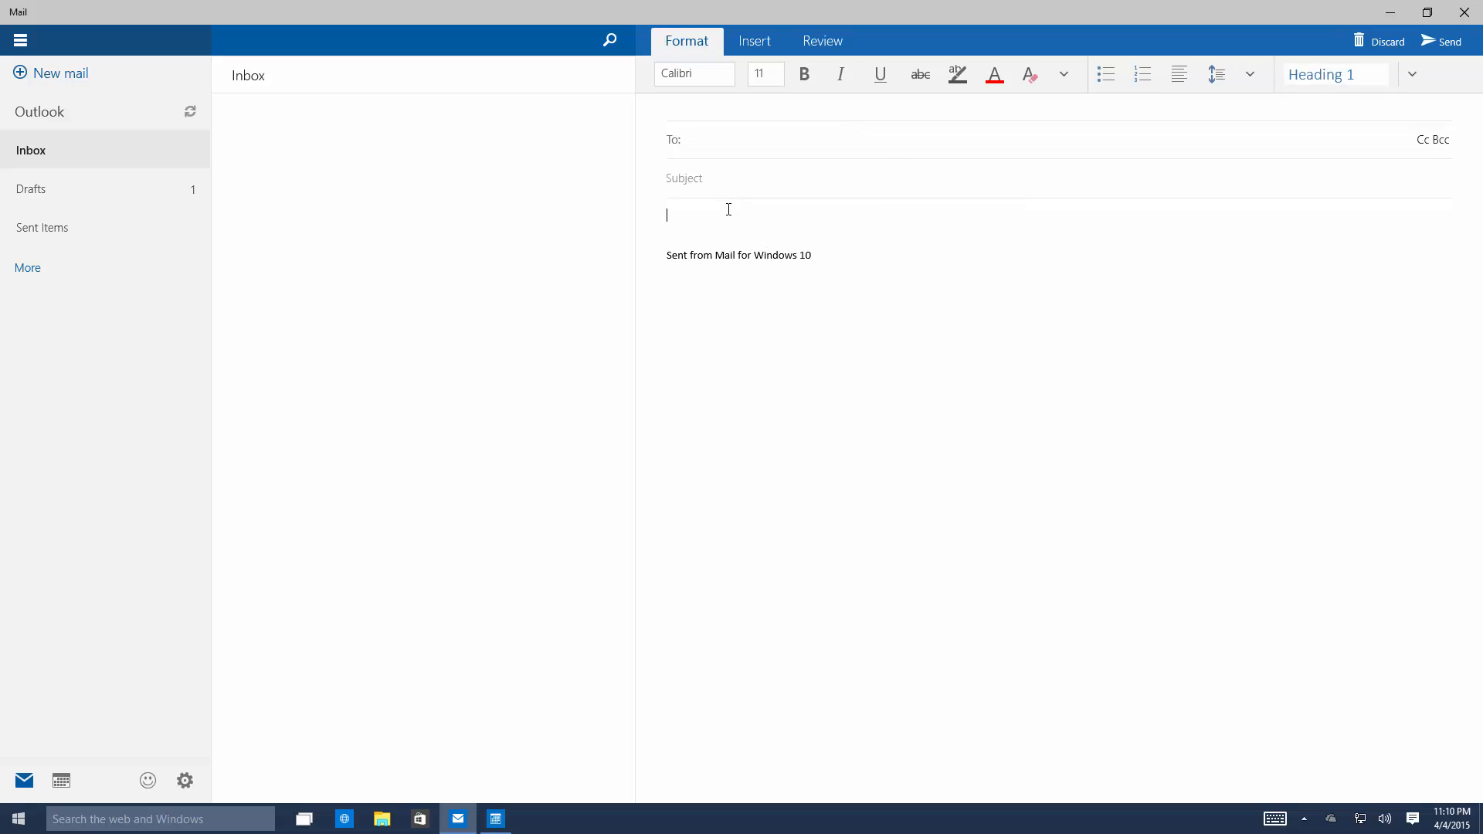
text(Hello w)
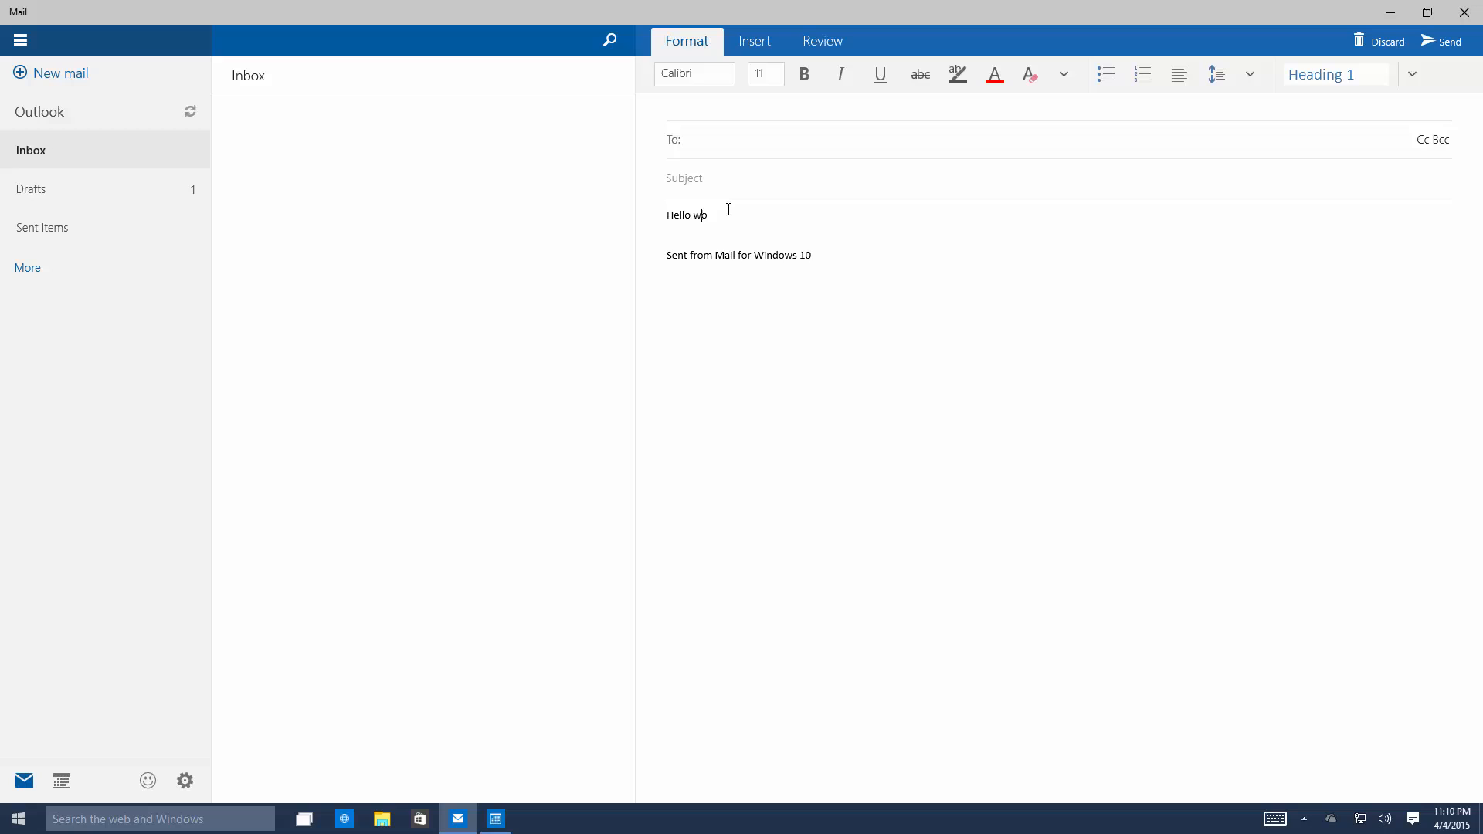
text(orld.)
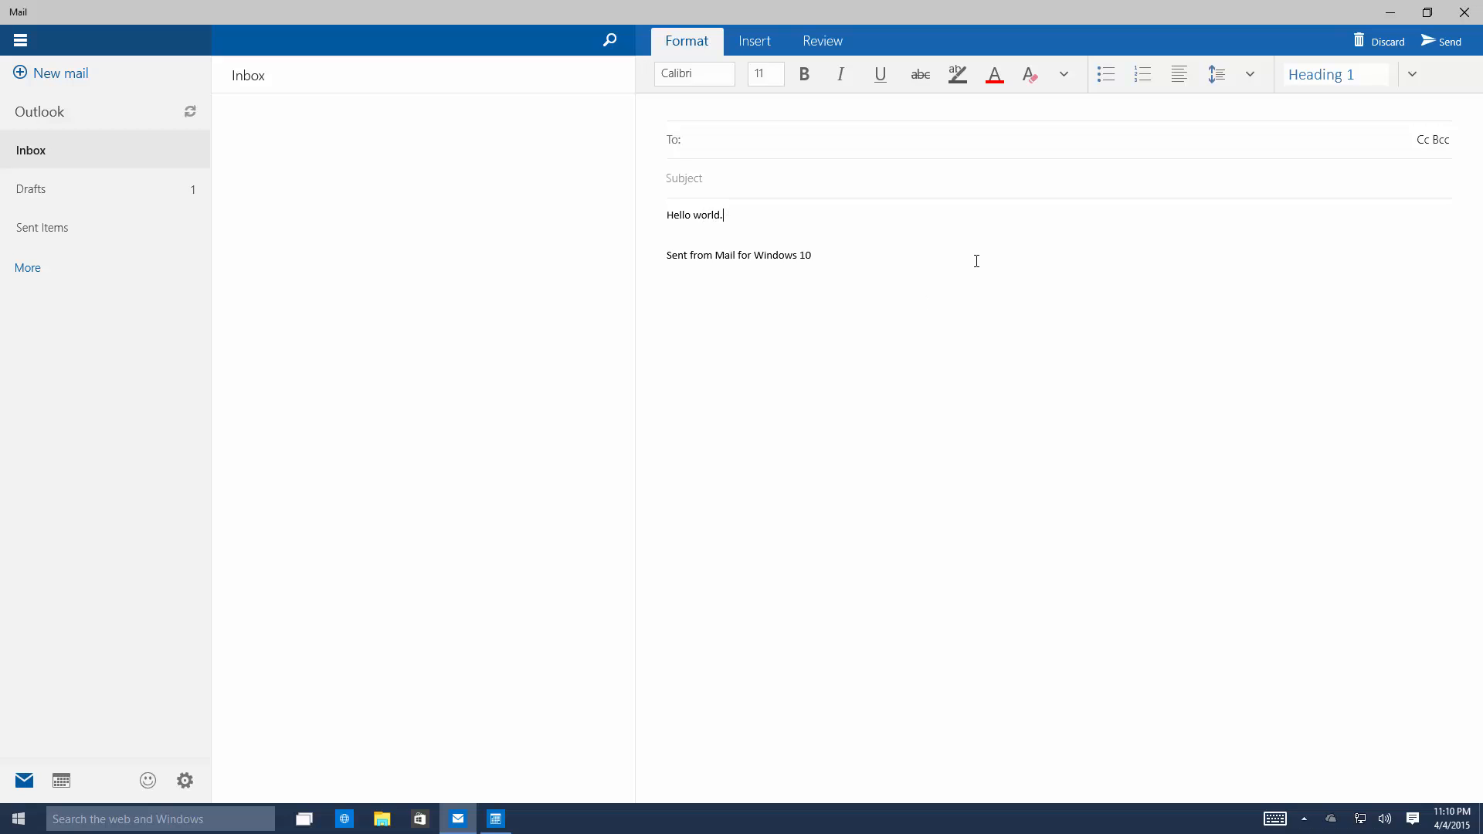
Toggle the Review and Format tabs, shrink Mail, and close Calendar
click(821, 41)
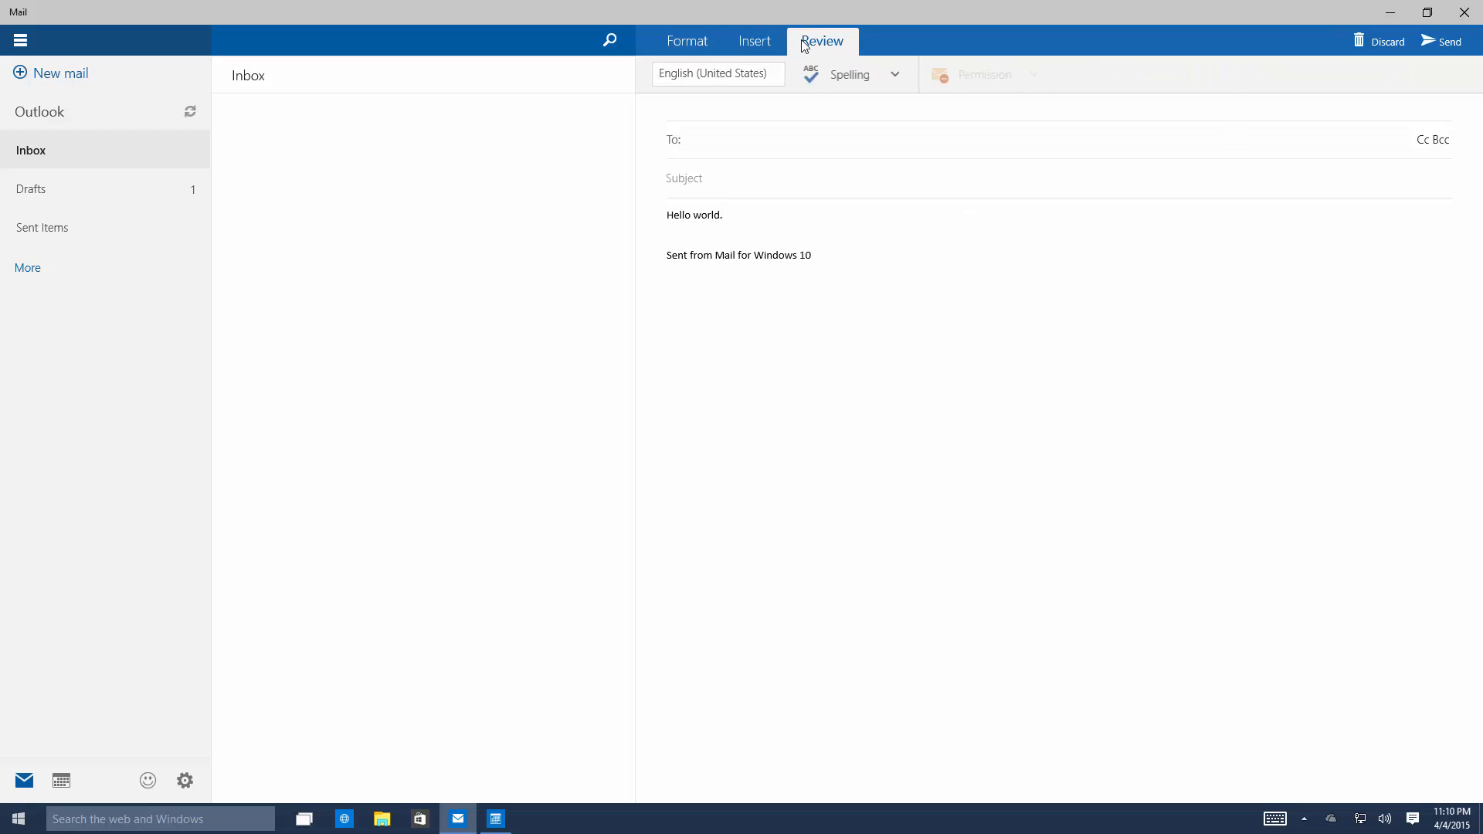
click(686, 41)
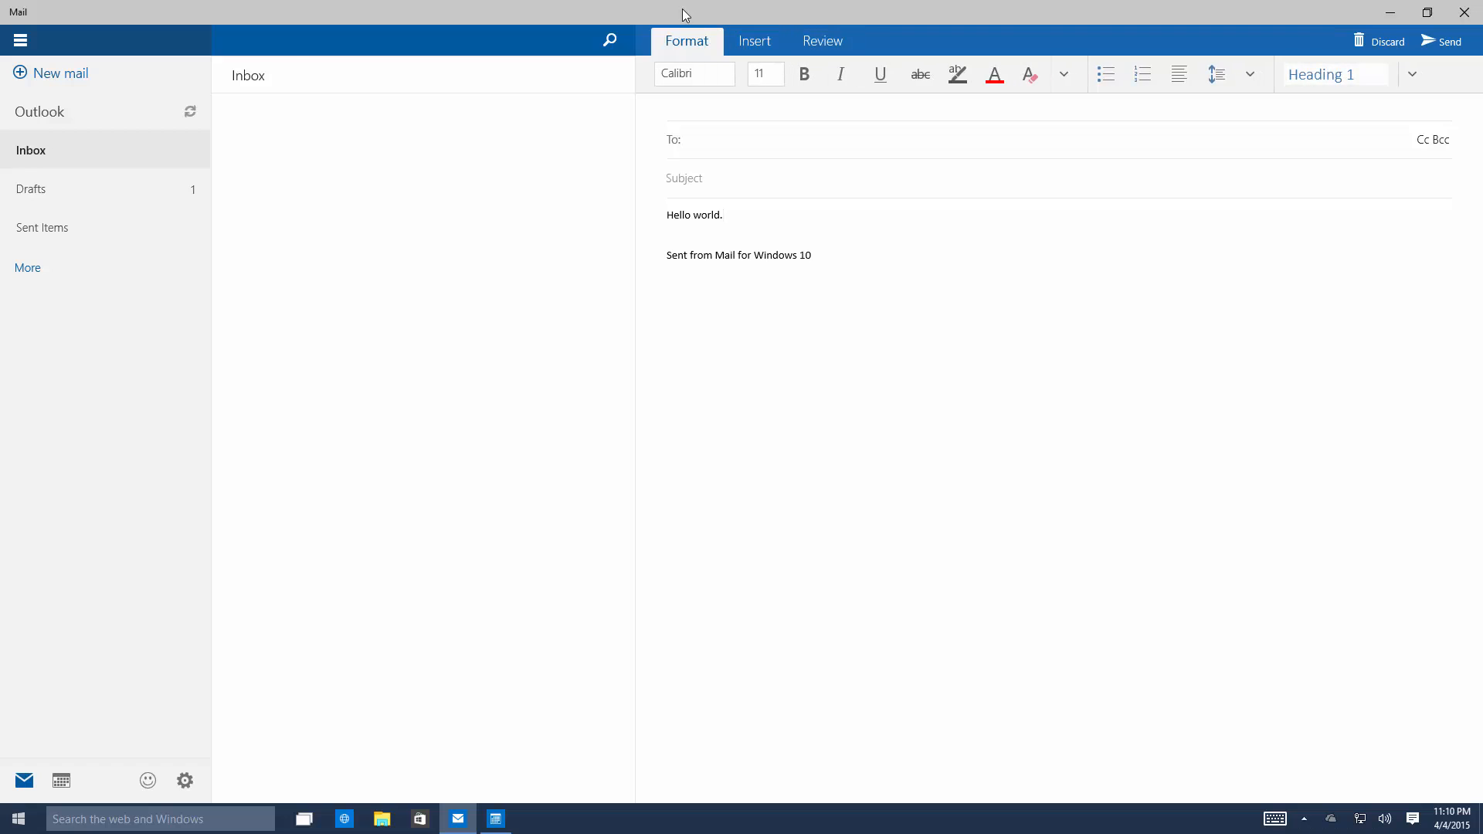
click(1427, 12)
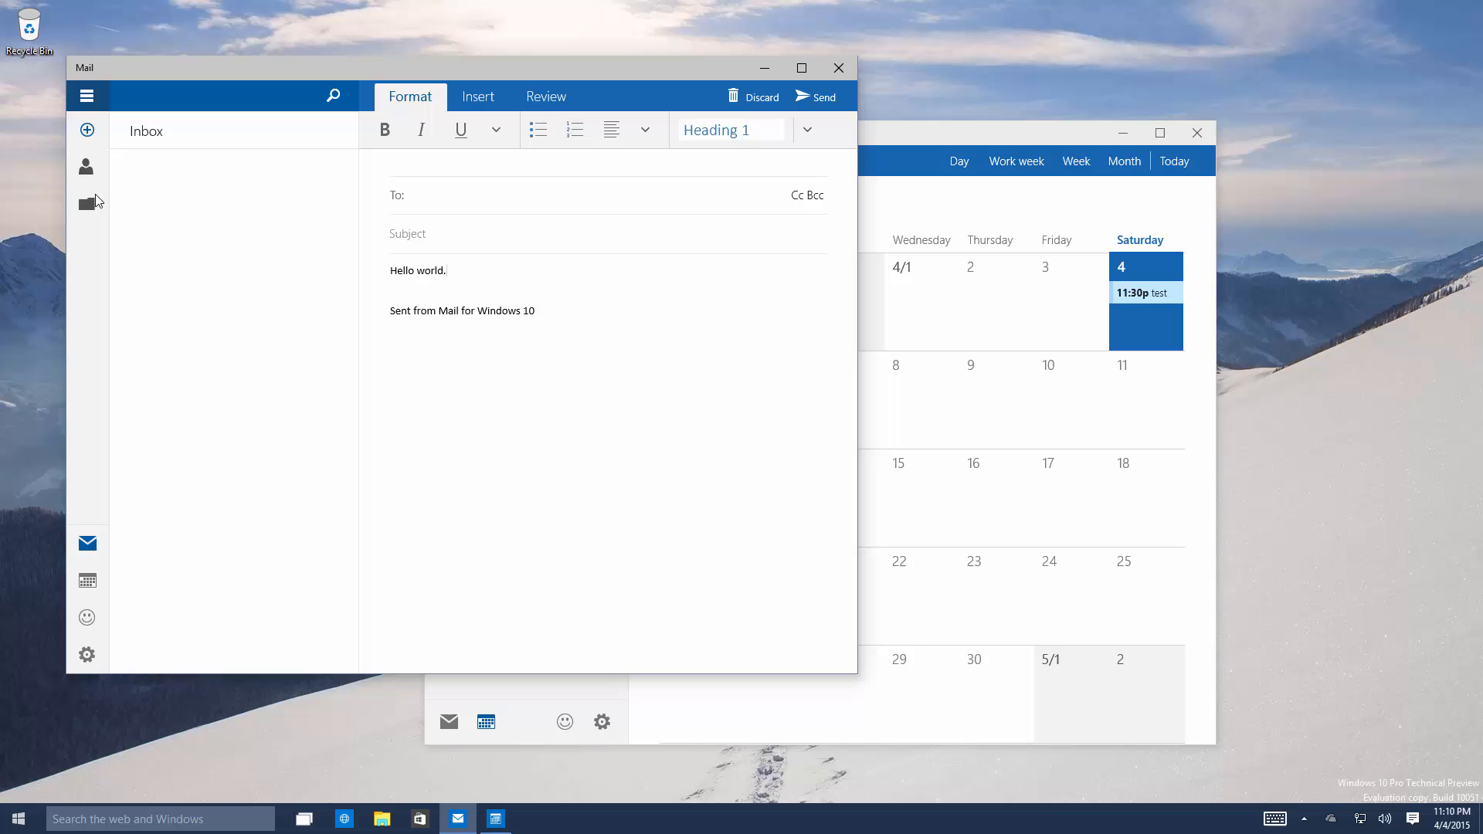
mouse_move(838, 67)
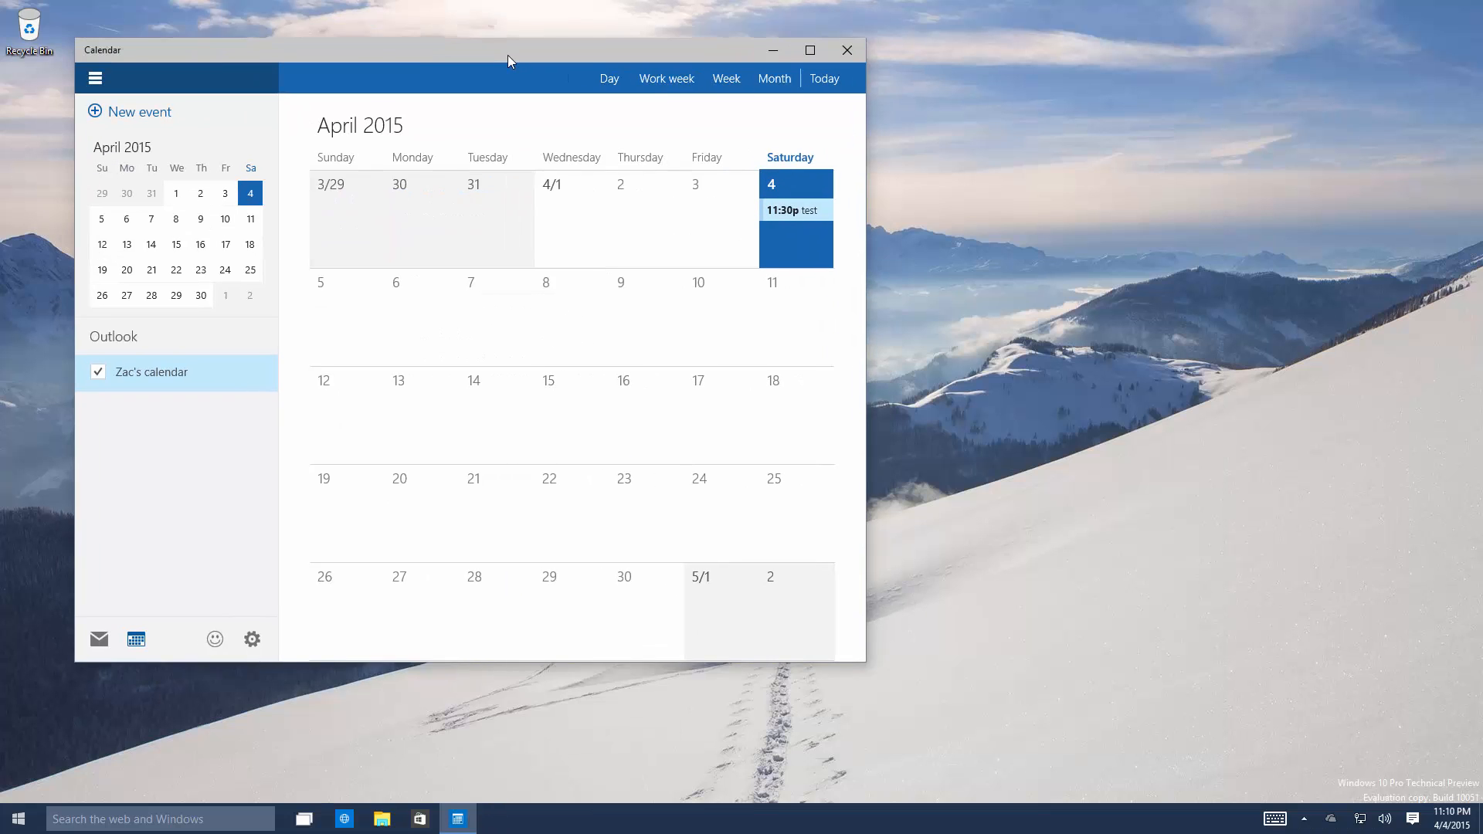
click(845, 50)
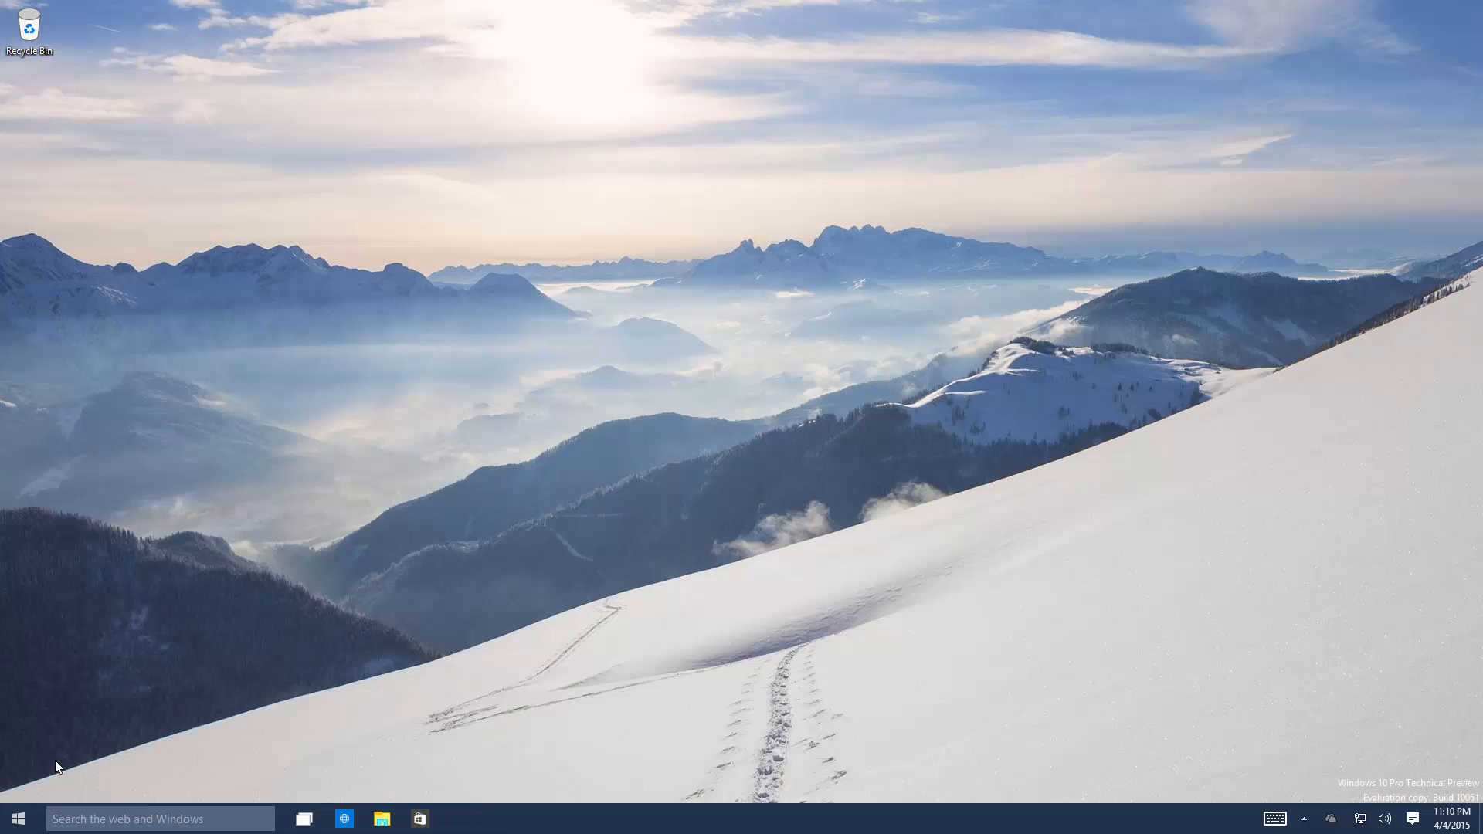
click(17, 818)
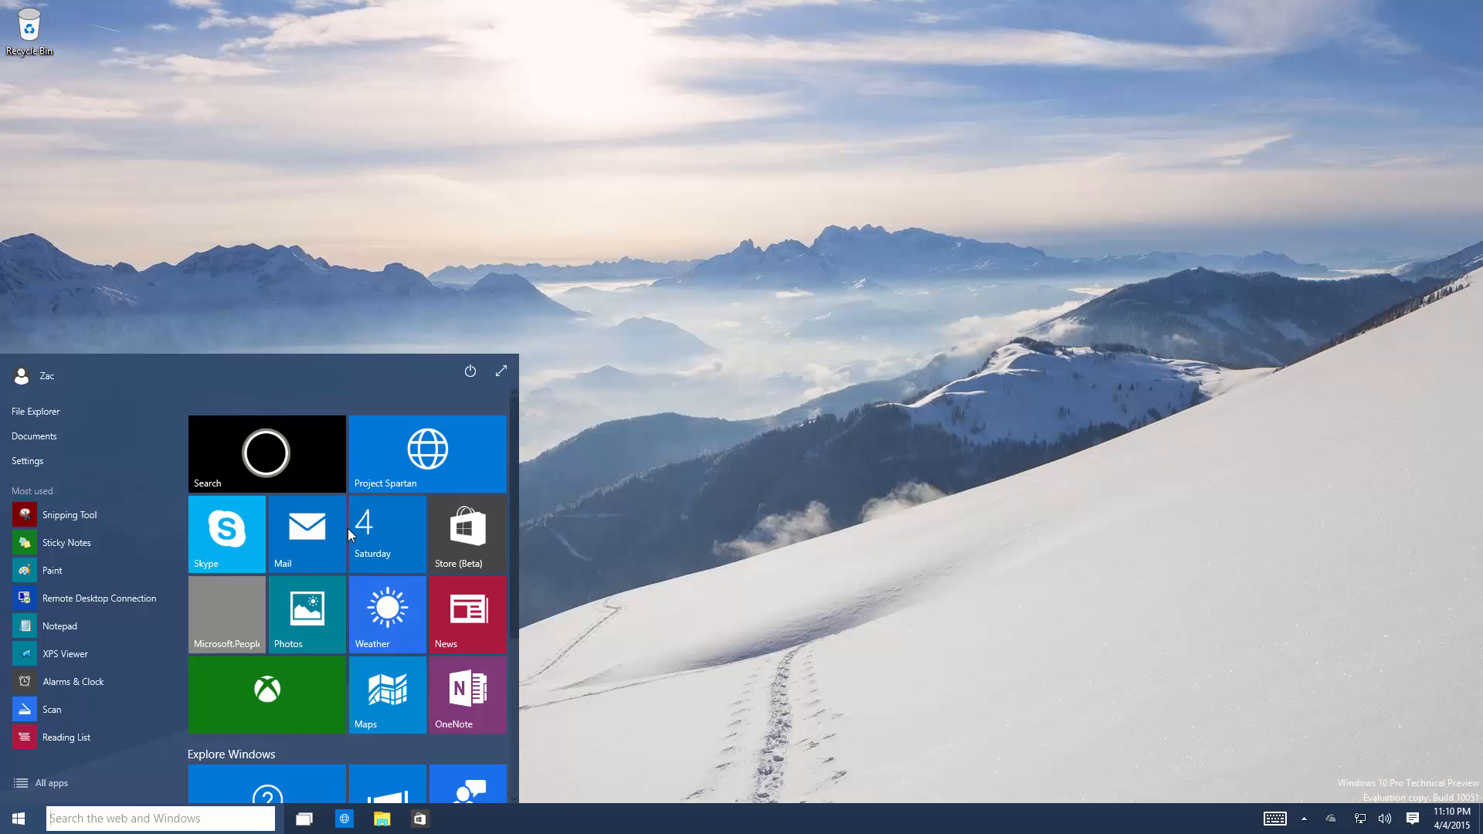
mouse_move(52, 782)
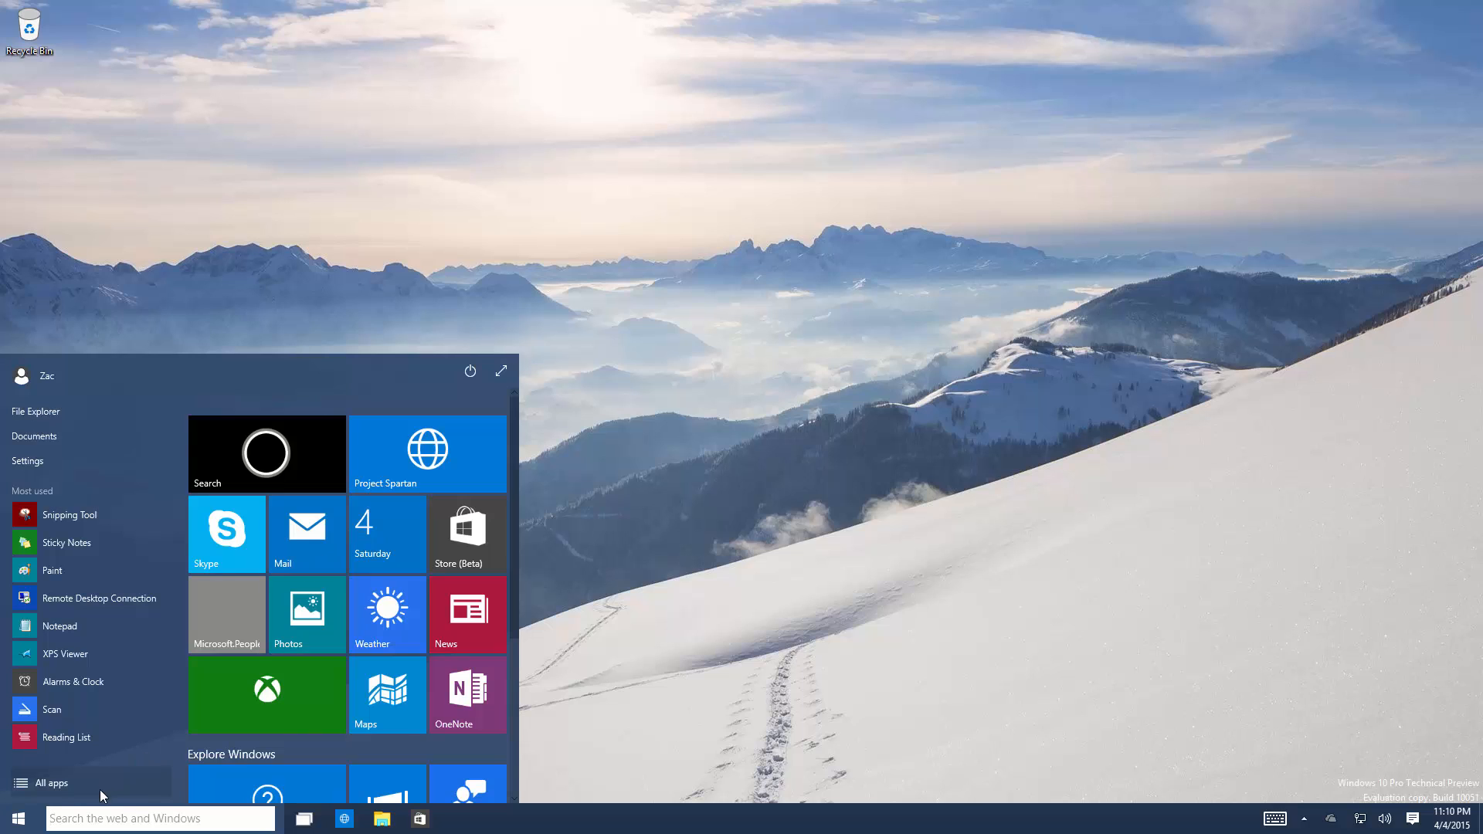
click(52, 782)
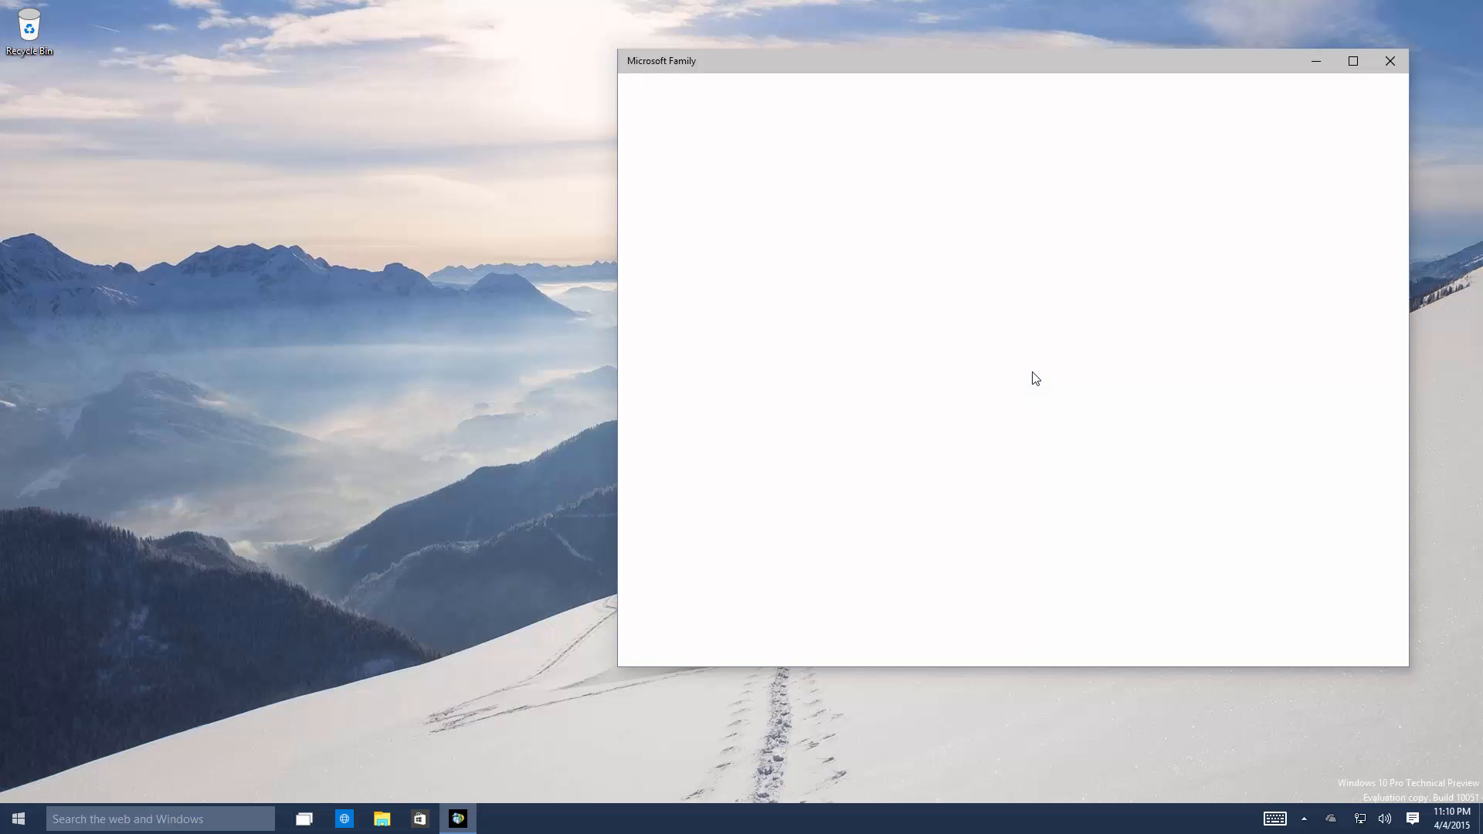
mouse_move(1372, 218)
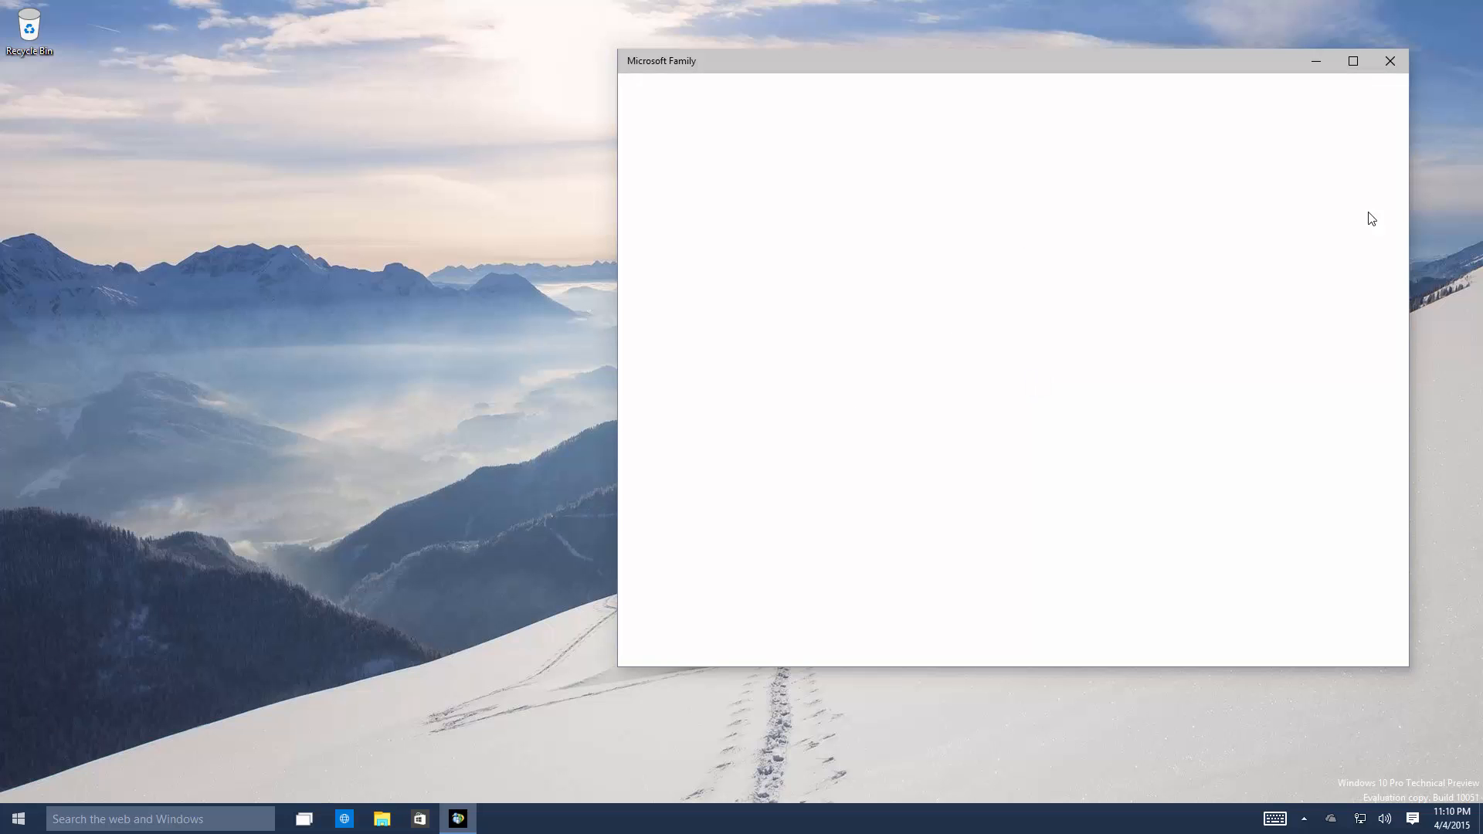
click(1390, 61)
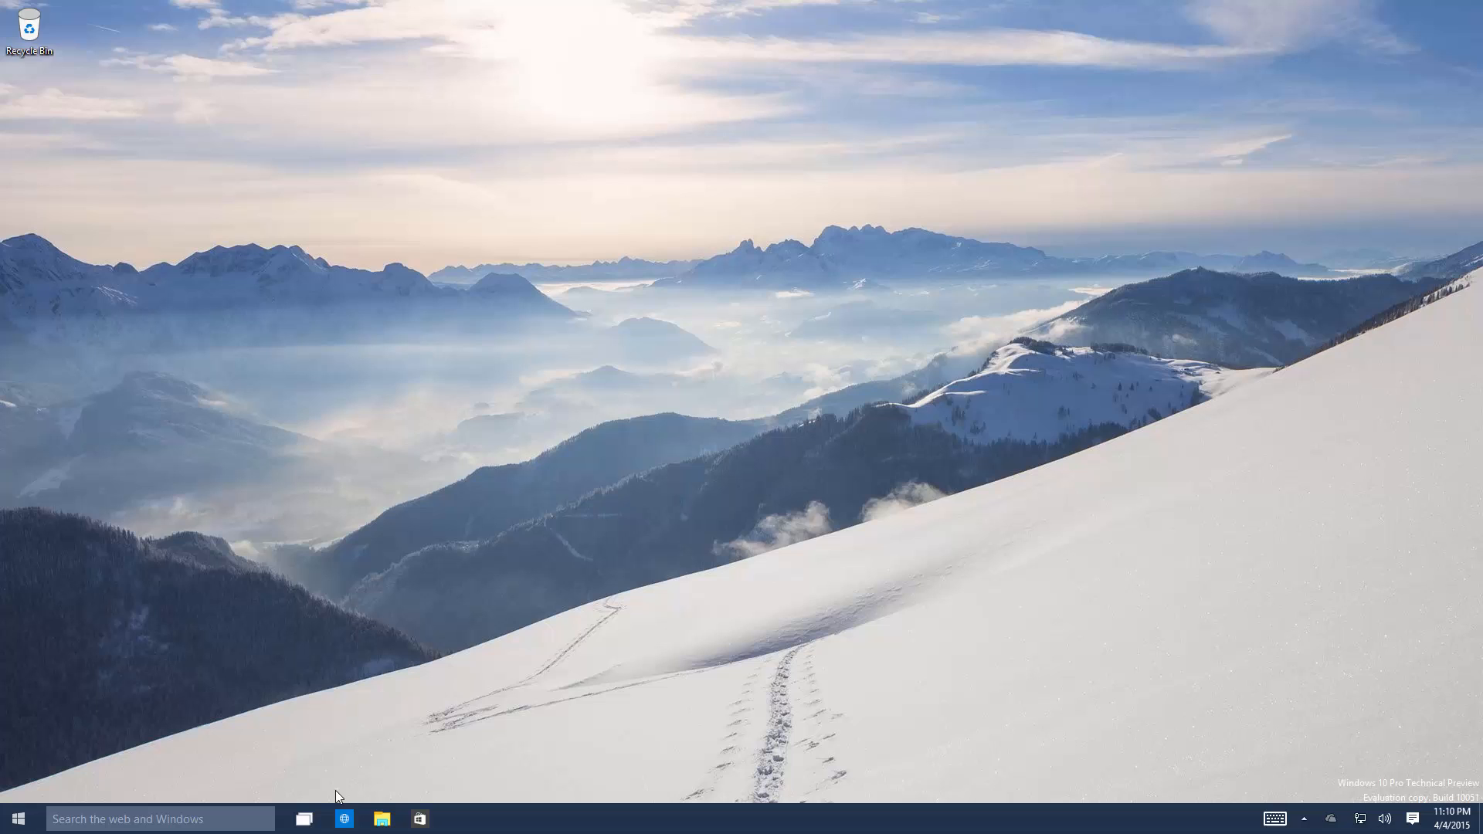
click(342, 818)
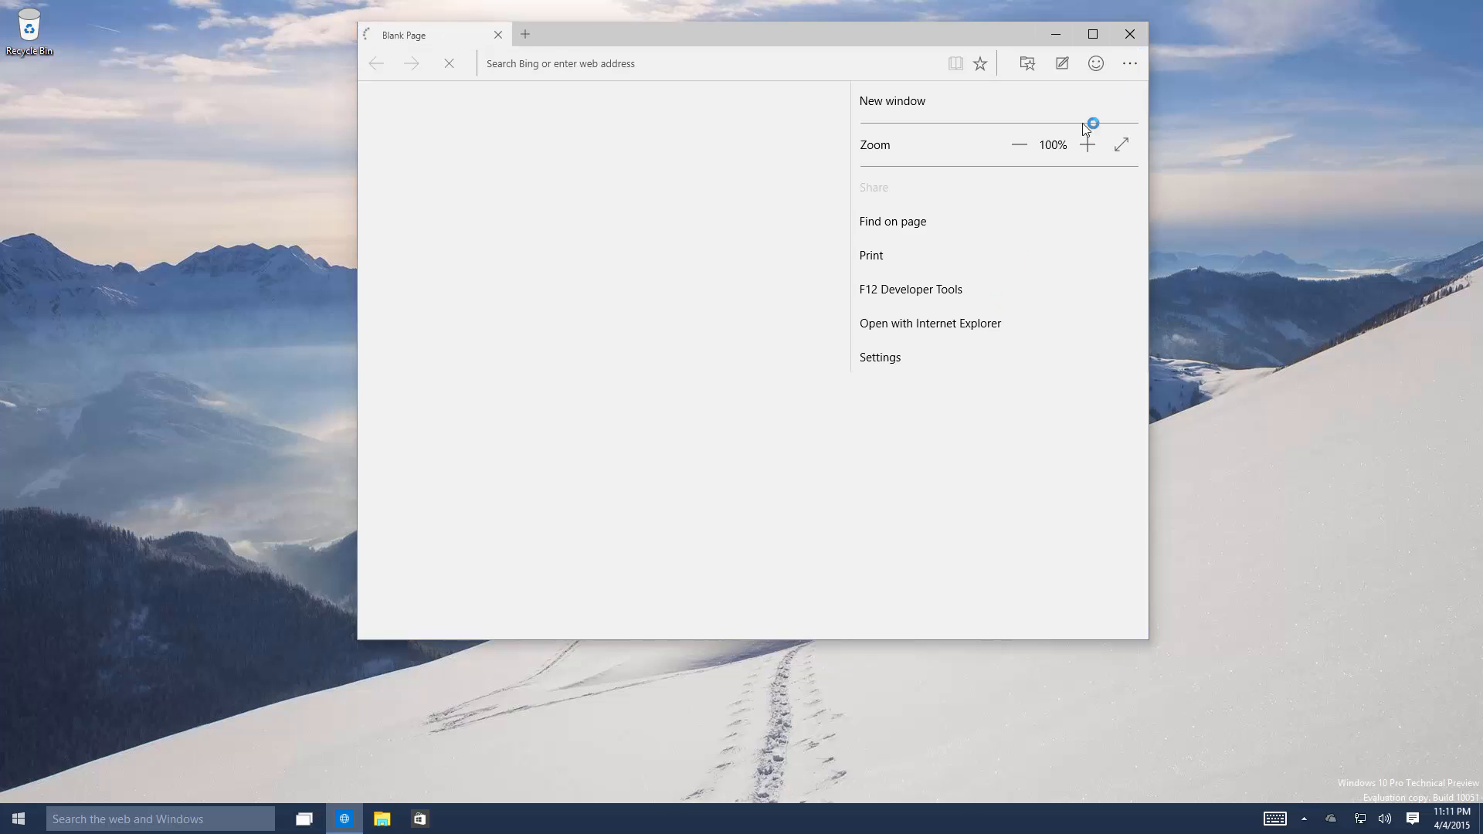
mouse_move(1021, 336)
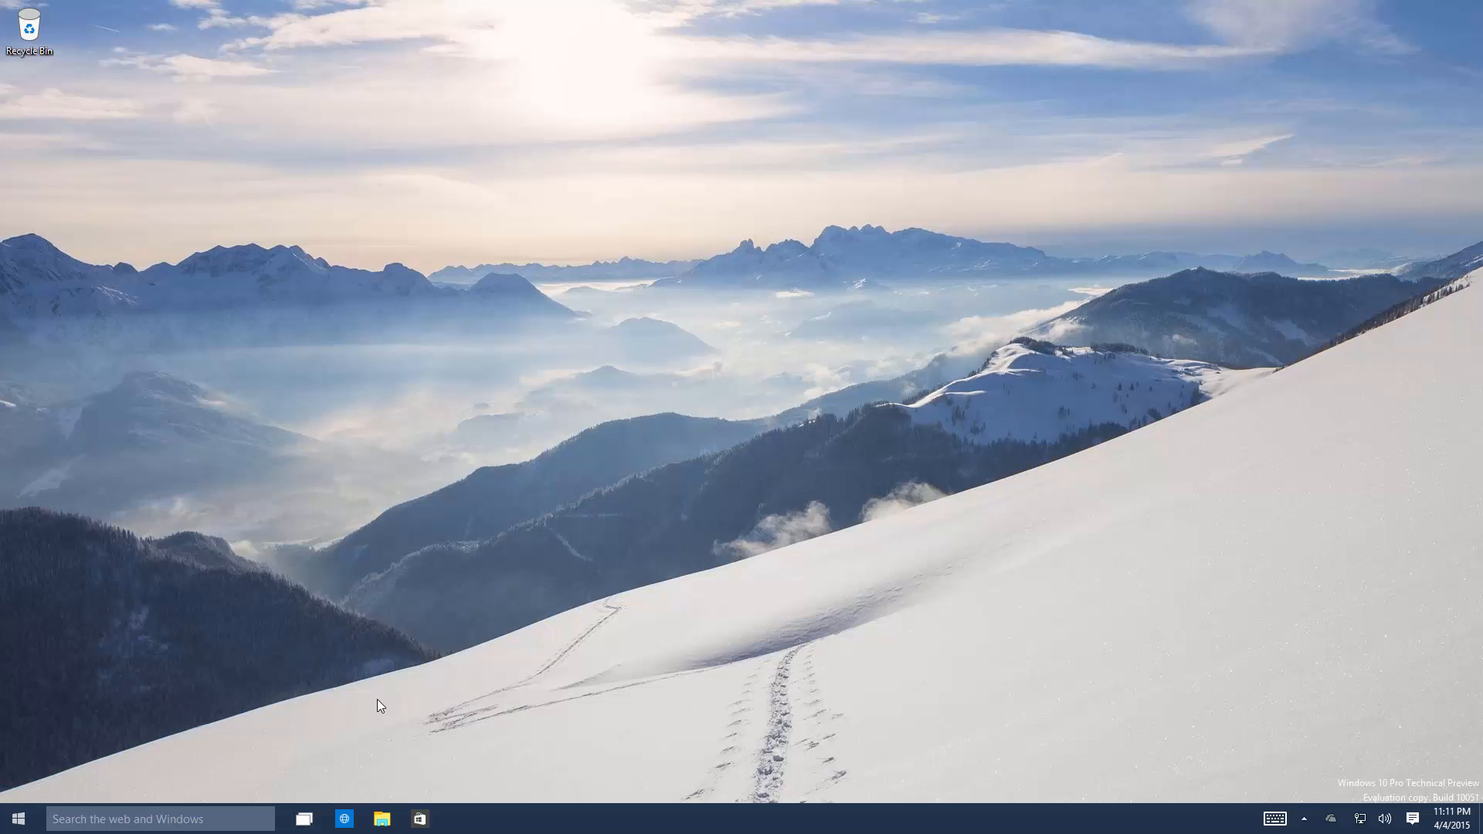
Open the Start menu's All apps list and scroll down to the G–N entries
click(17, 817)
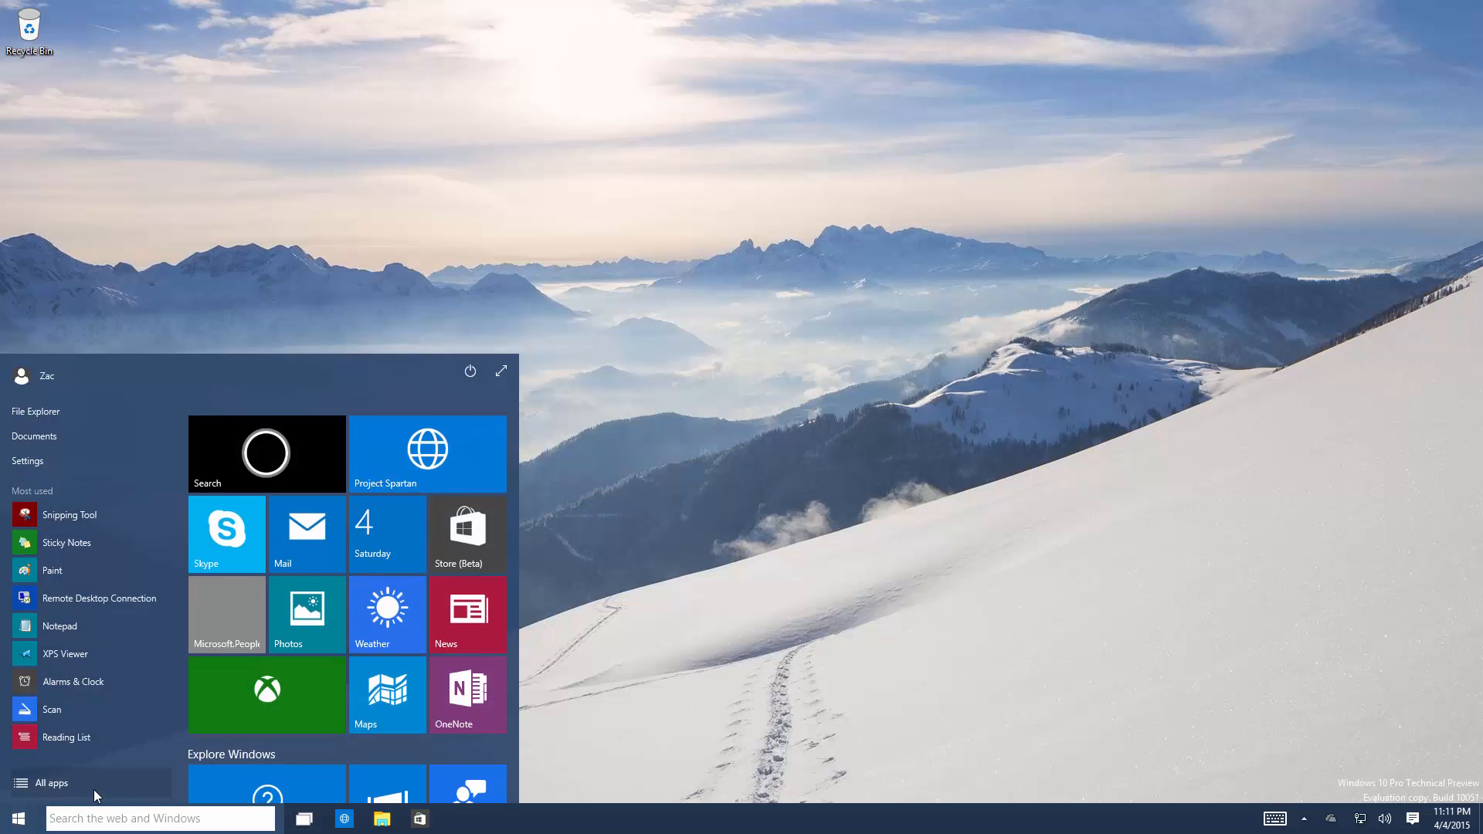
click(54, 783)
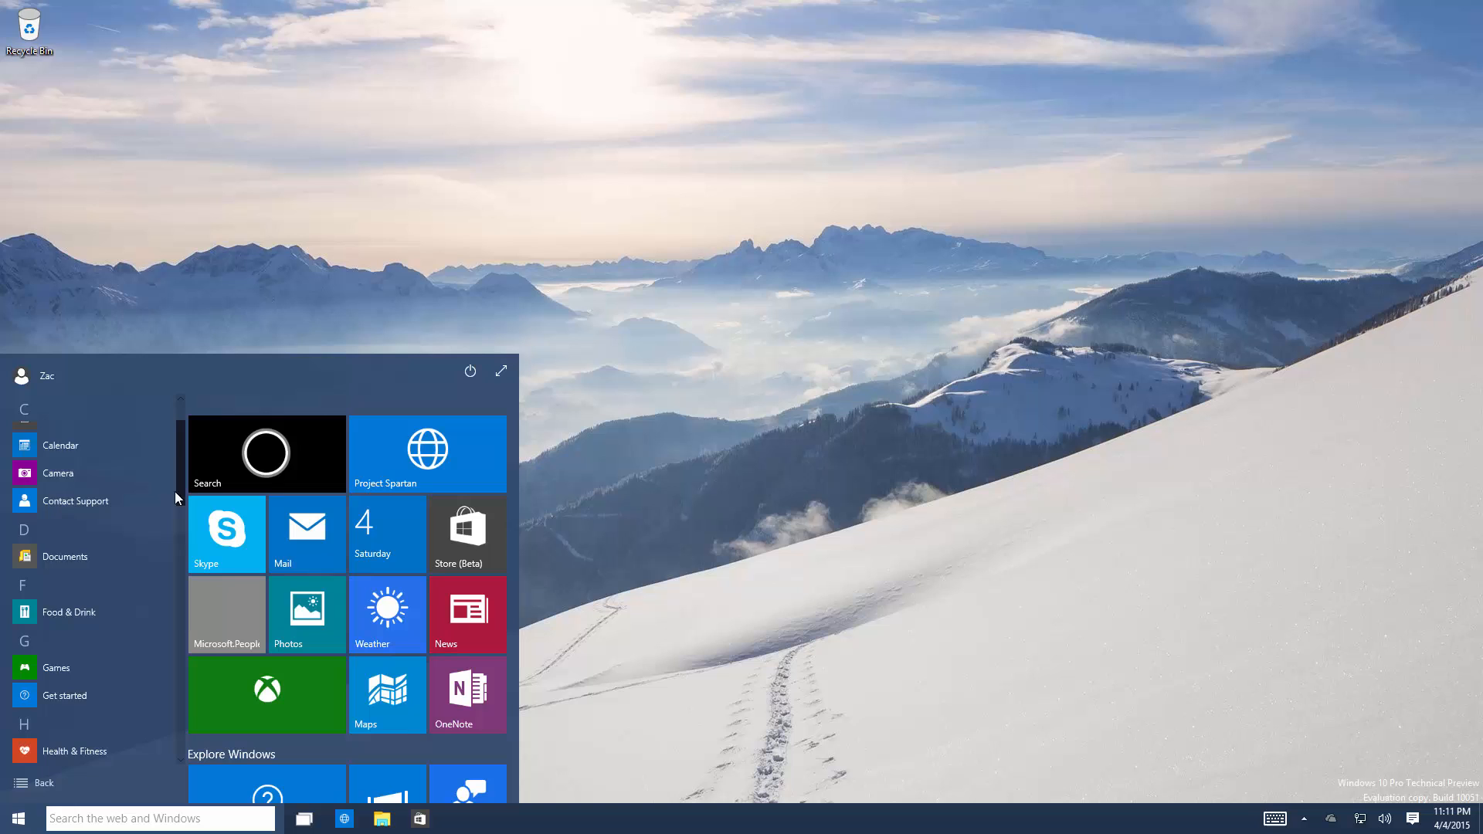
scroll(down, 3)
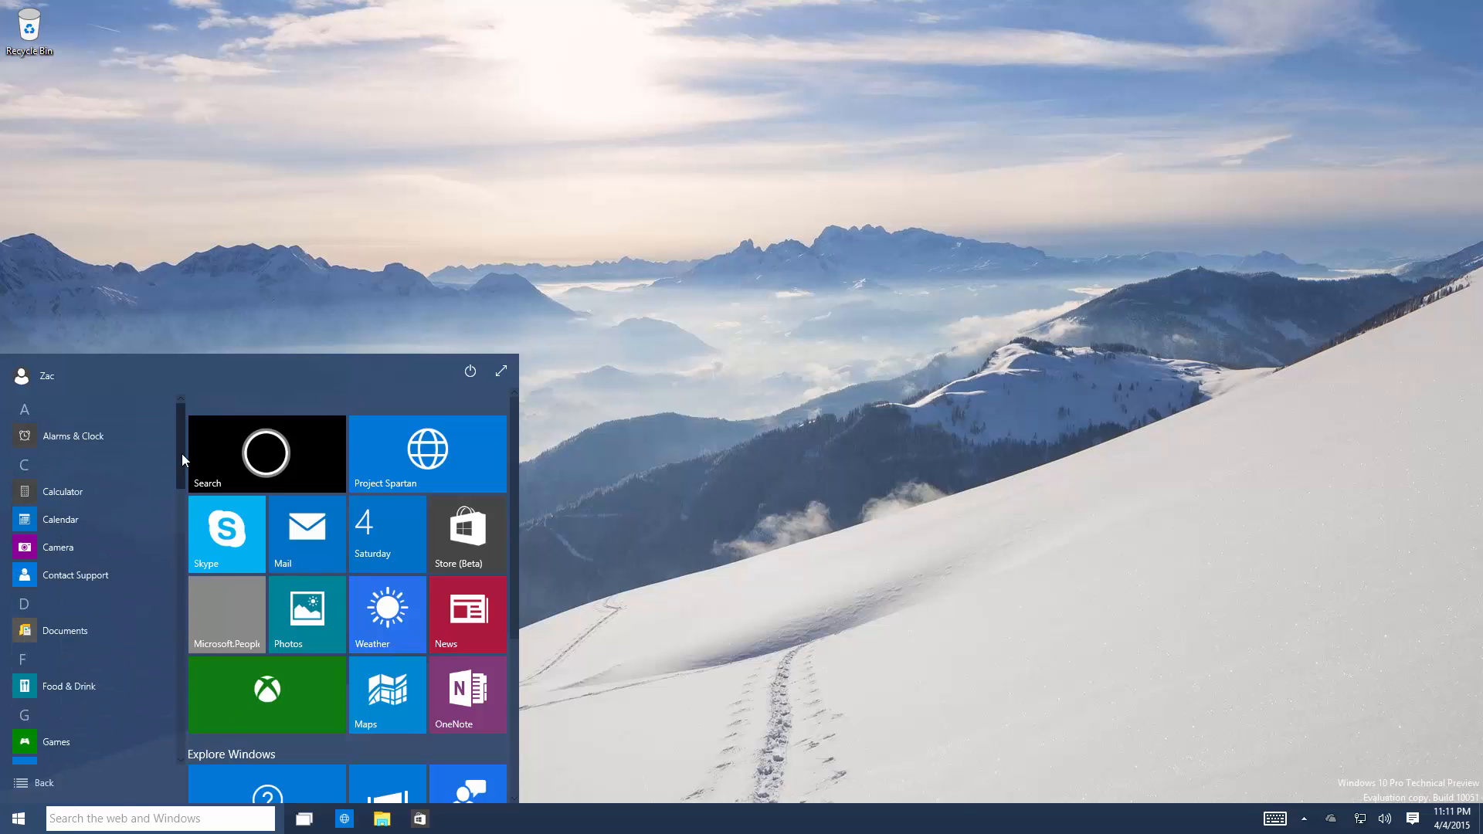
scroll(down, 3)
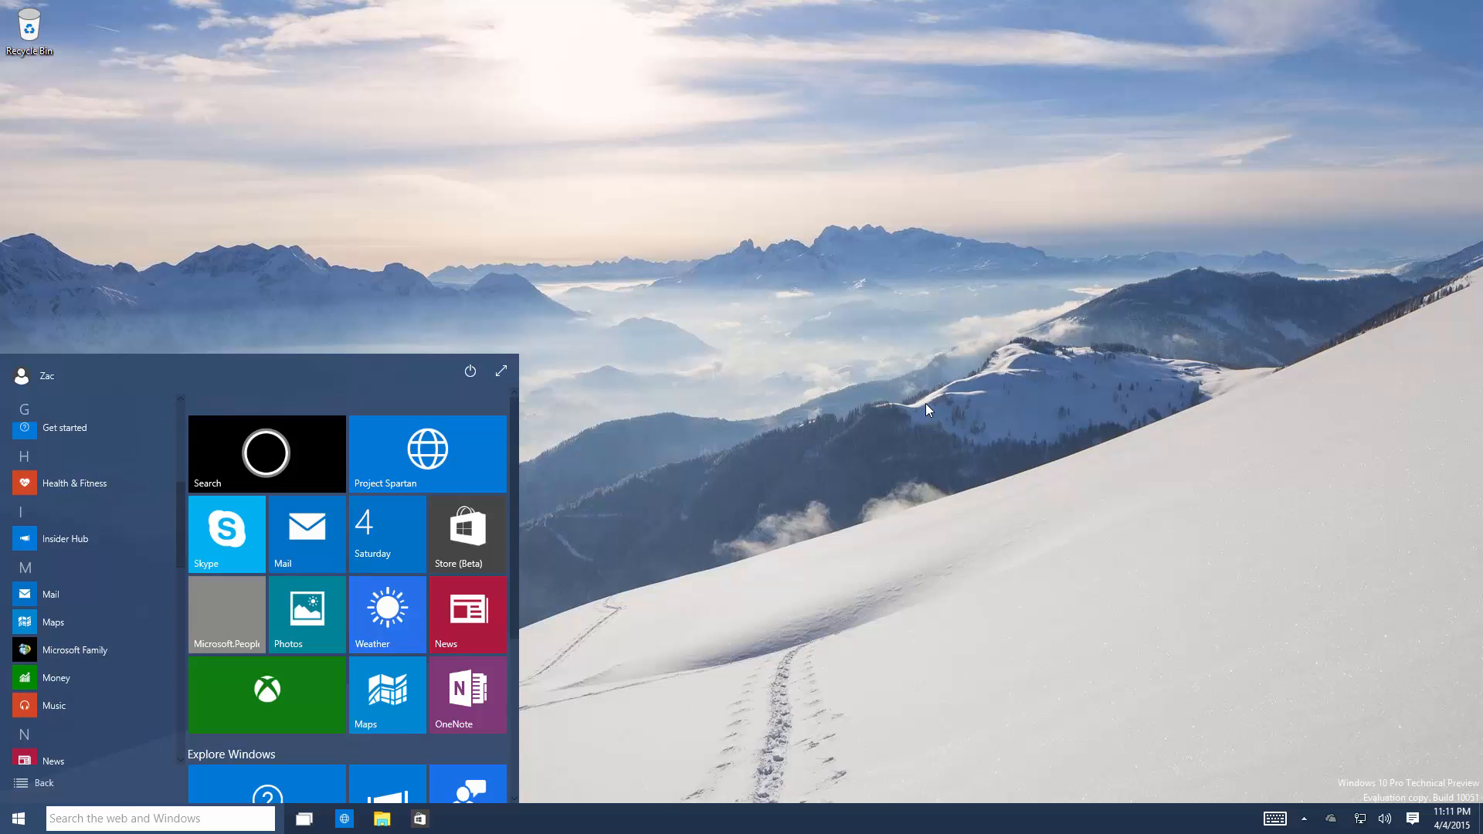